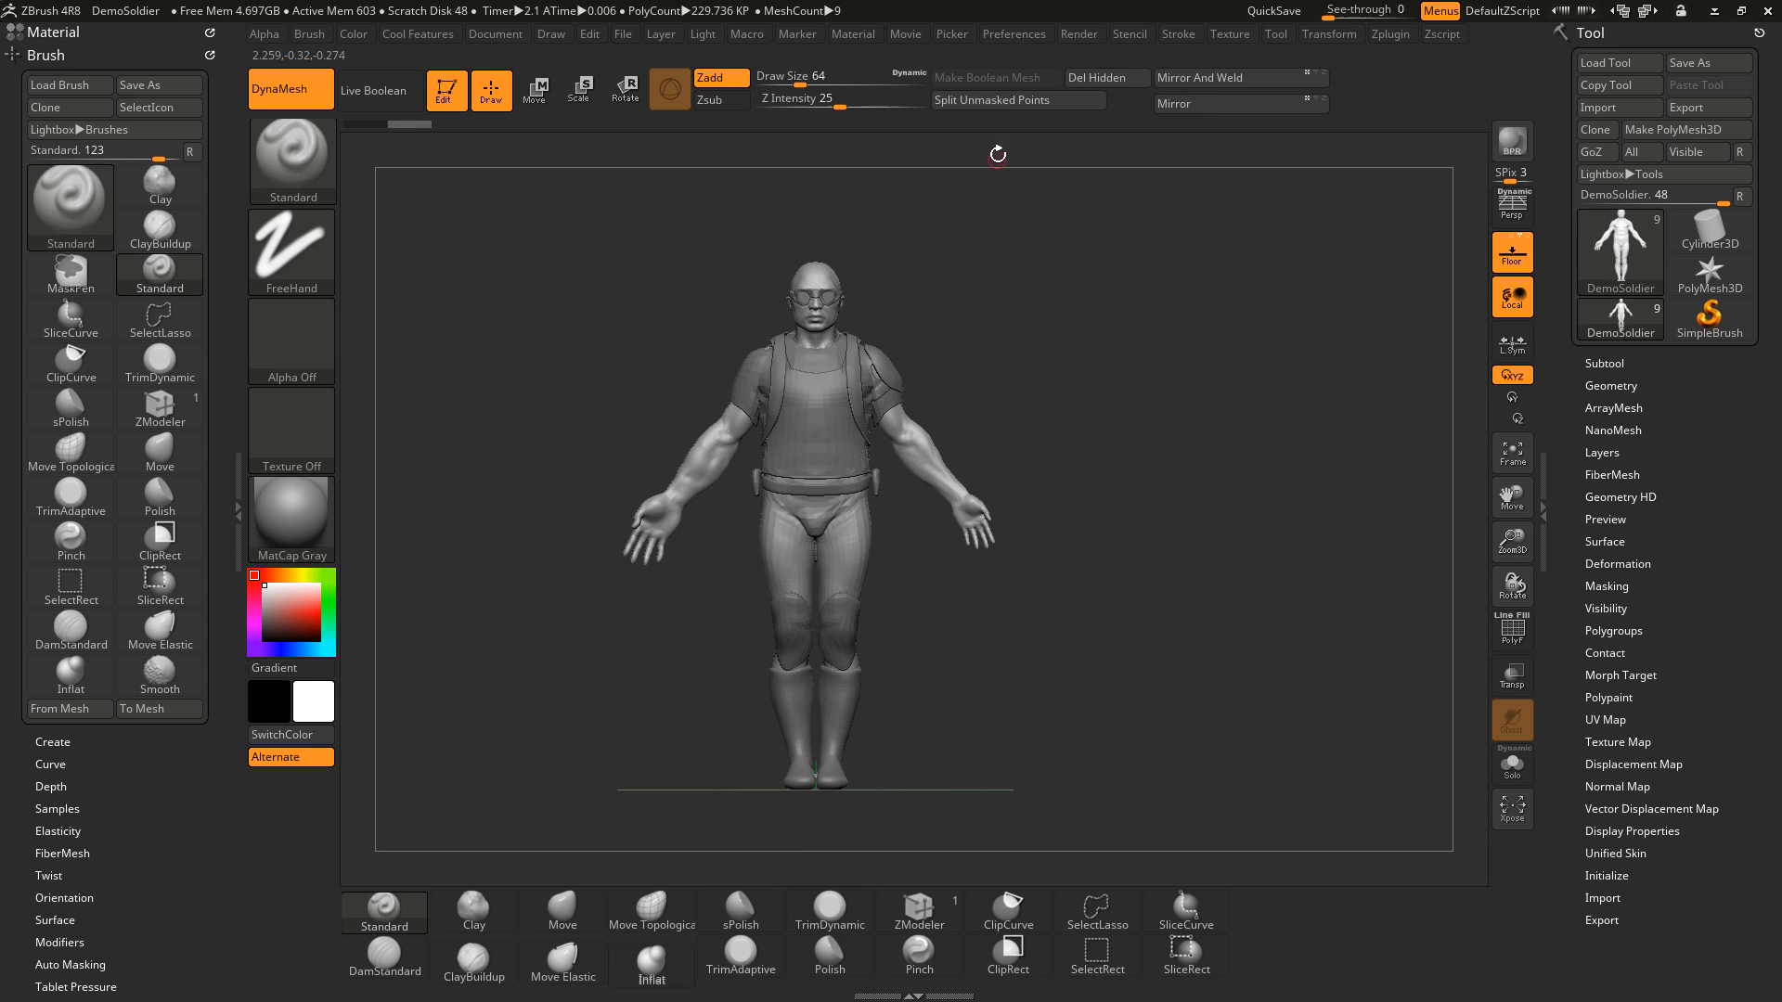
# Step: Restore ZBrush's standard UI layout from Preferences > Config
pyautogui.click(1012, 35)
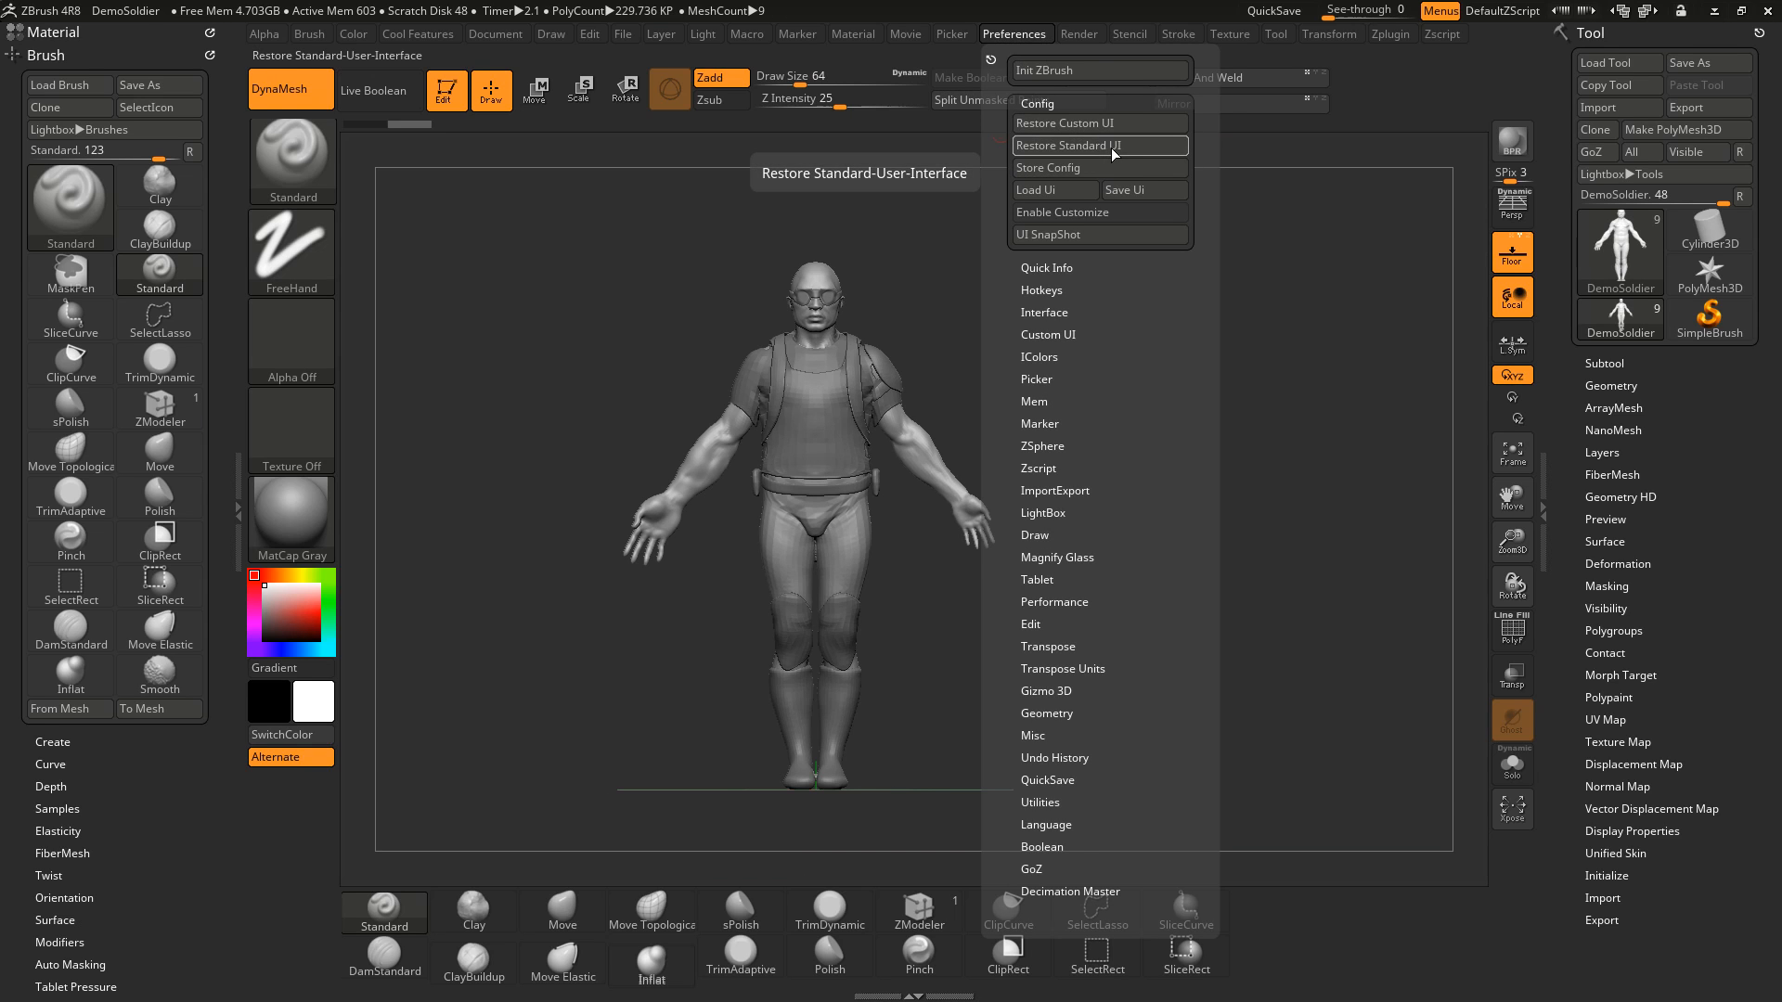
pyautogui.click(1085, 146)
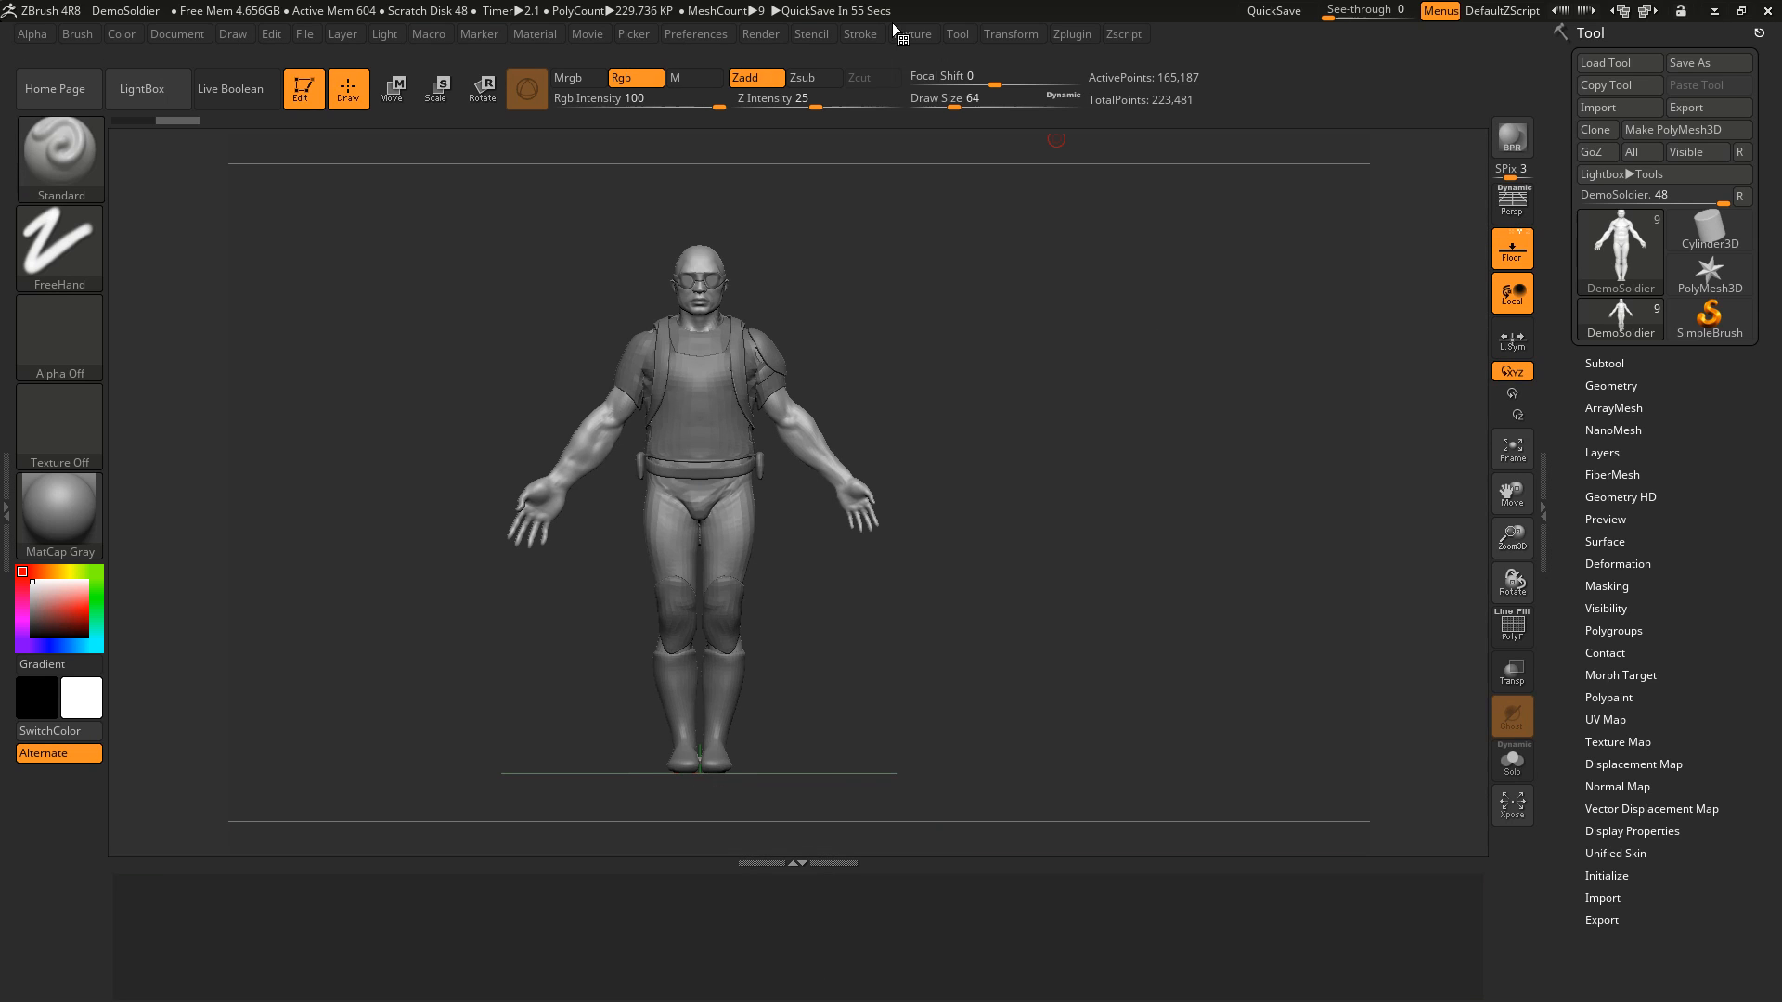
# Step: Enable UI customization and pin DynaMesh and Mirror And Weld from Tool > Geometry to the top shelf
pyautogui.click(695, 34)
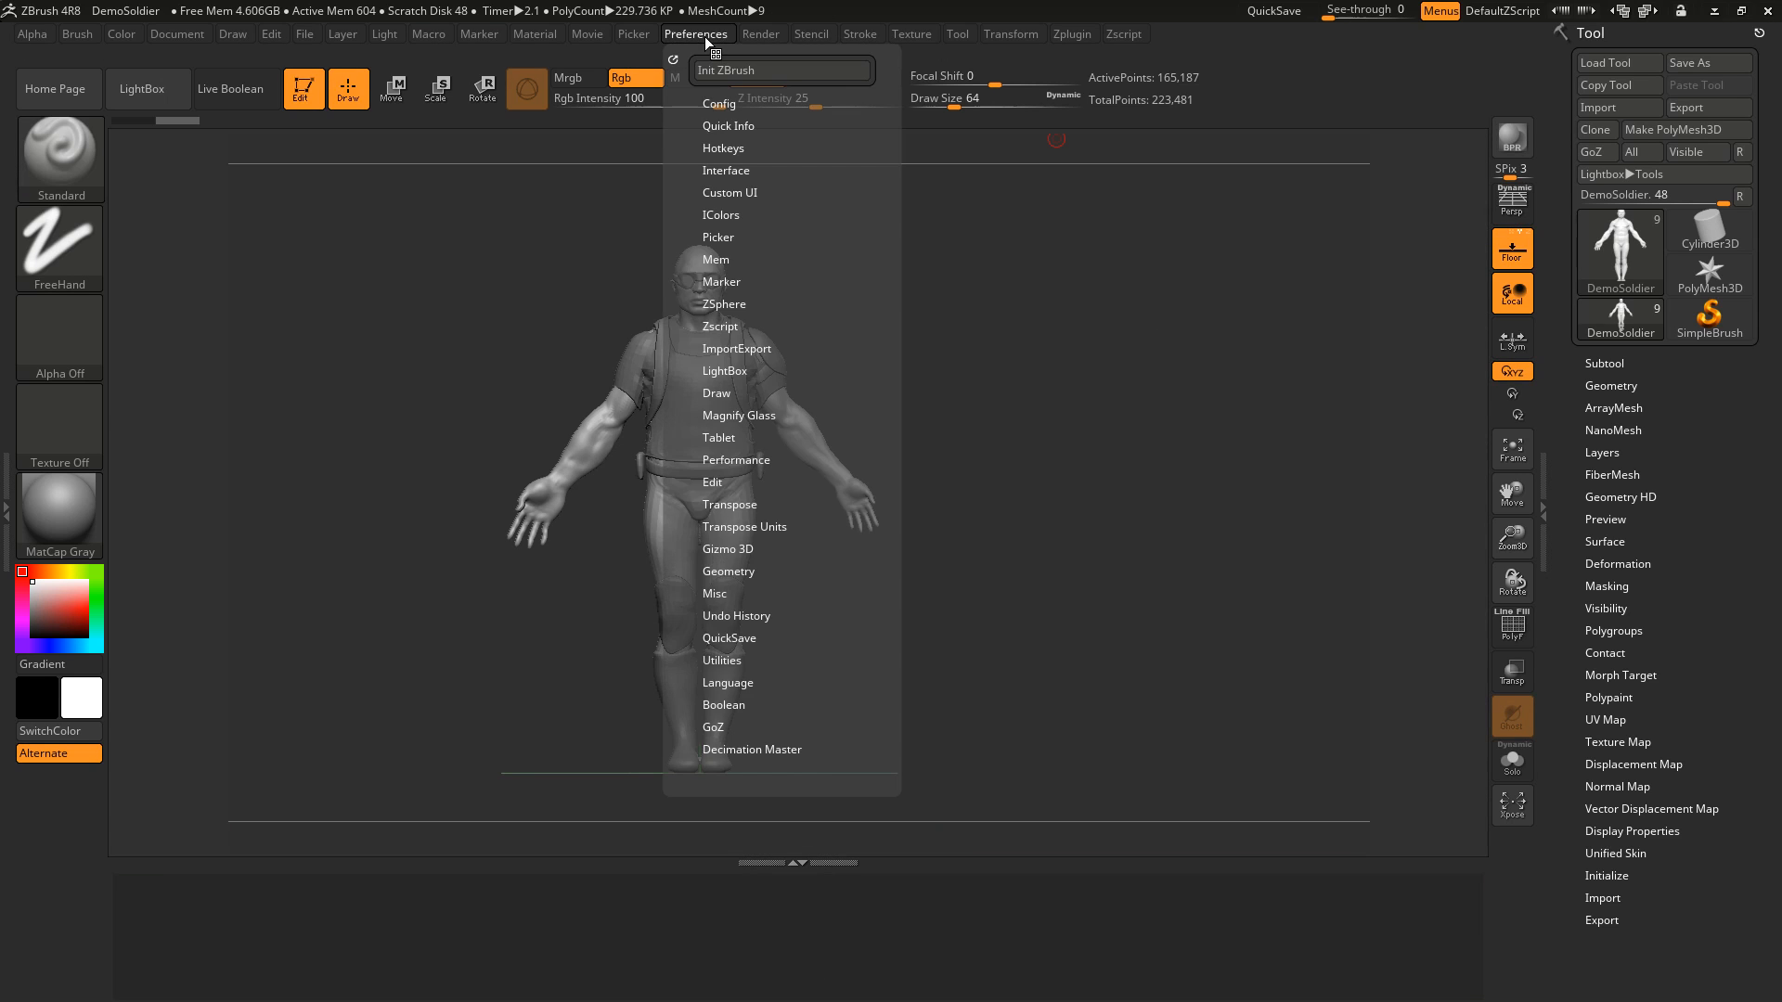
pyautogui.click(718, 103)
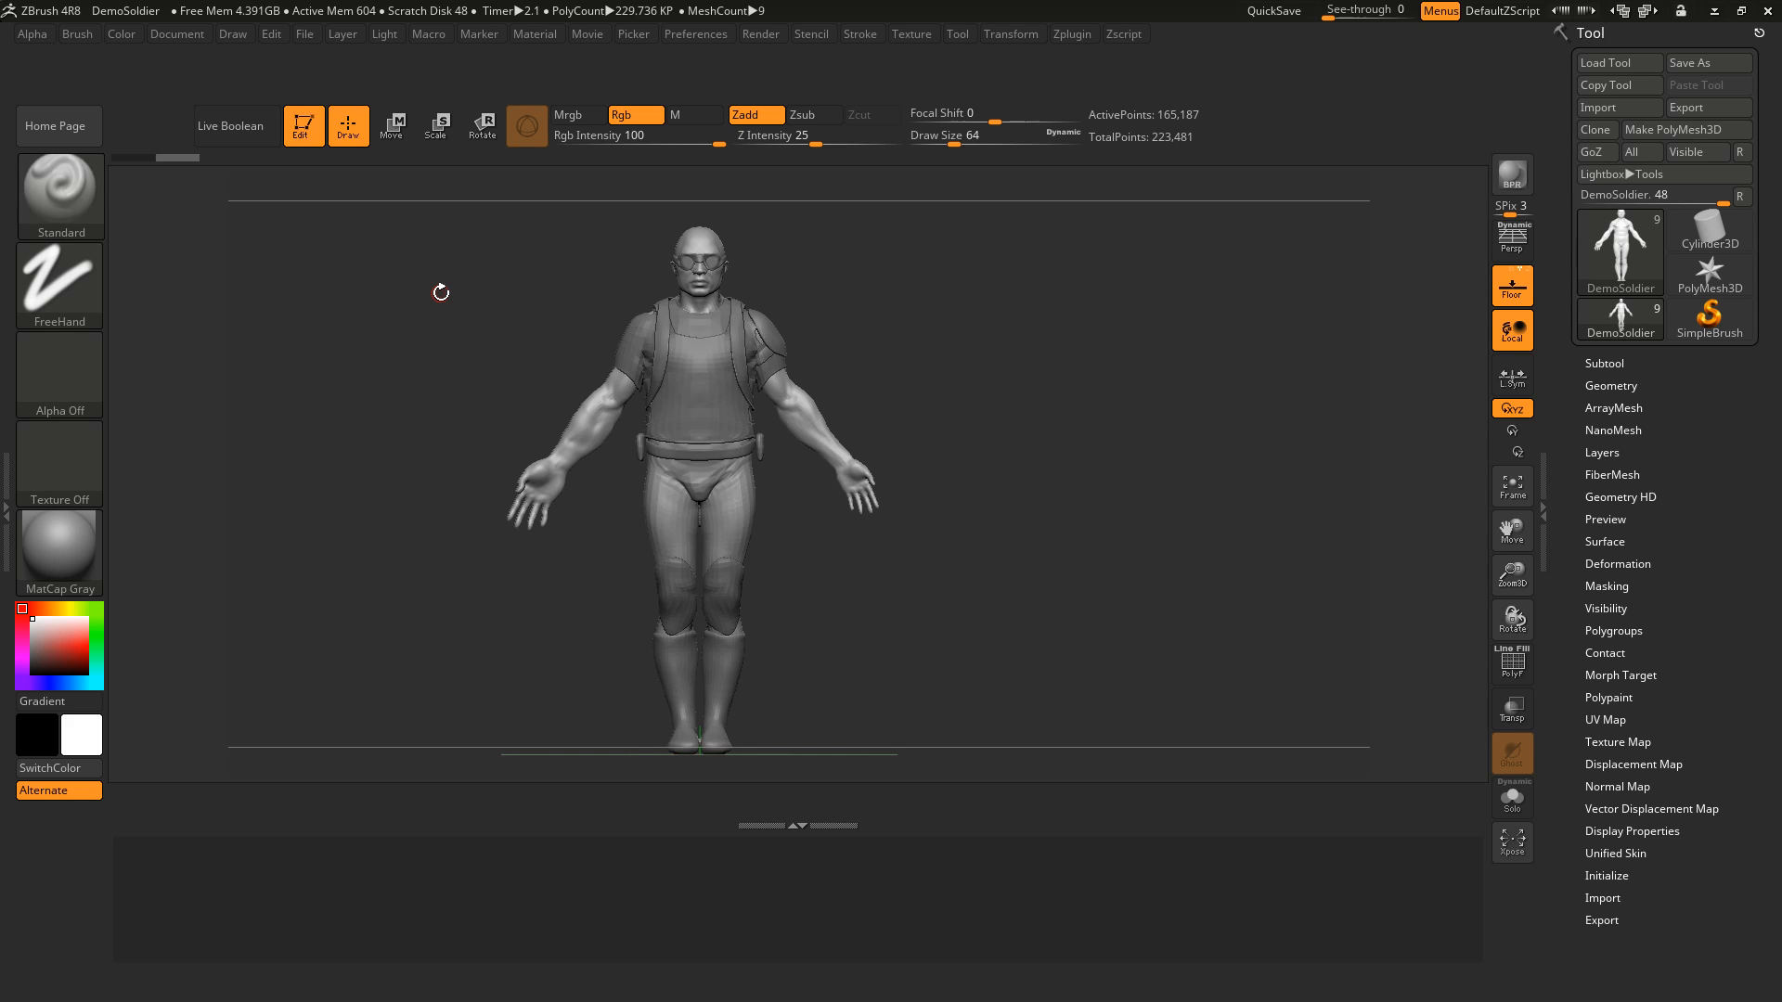
pyautogui.click(1611, 386)
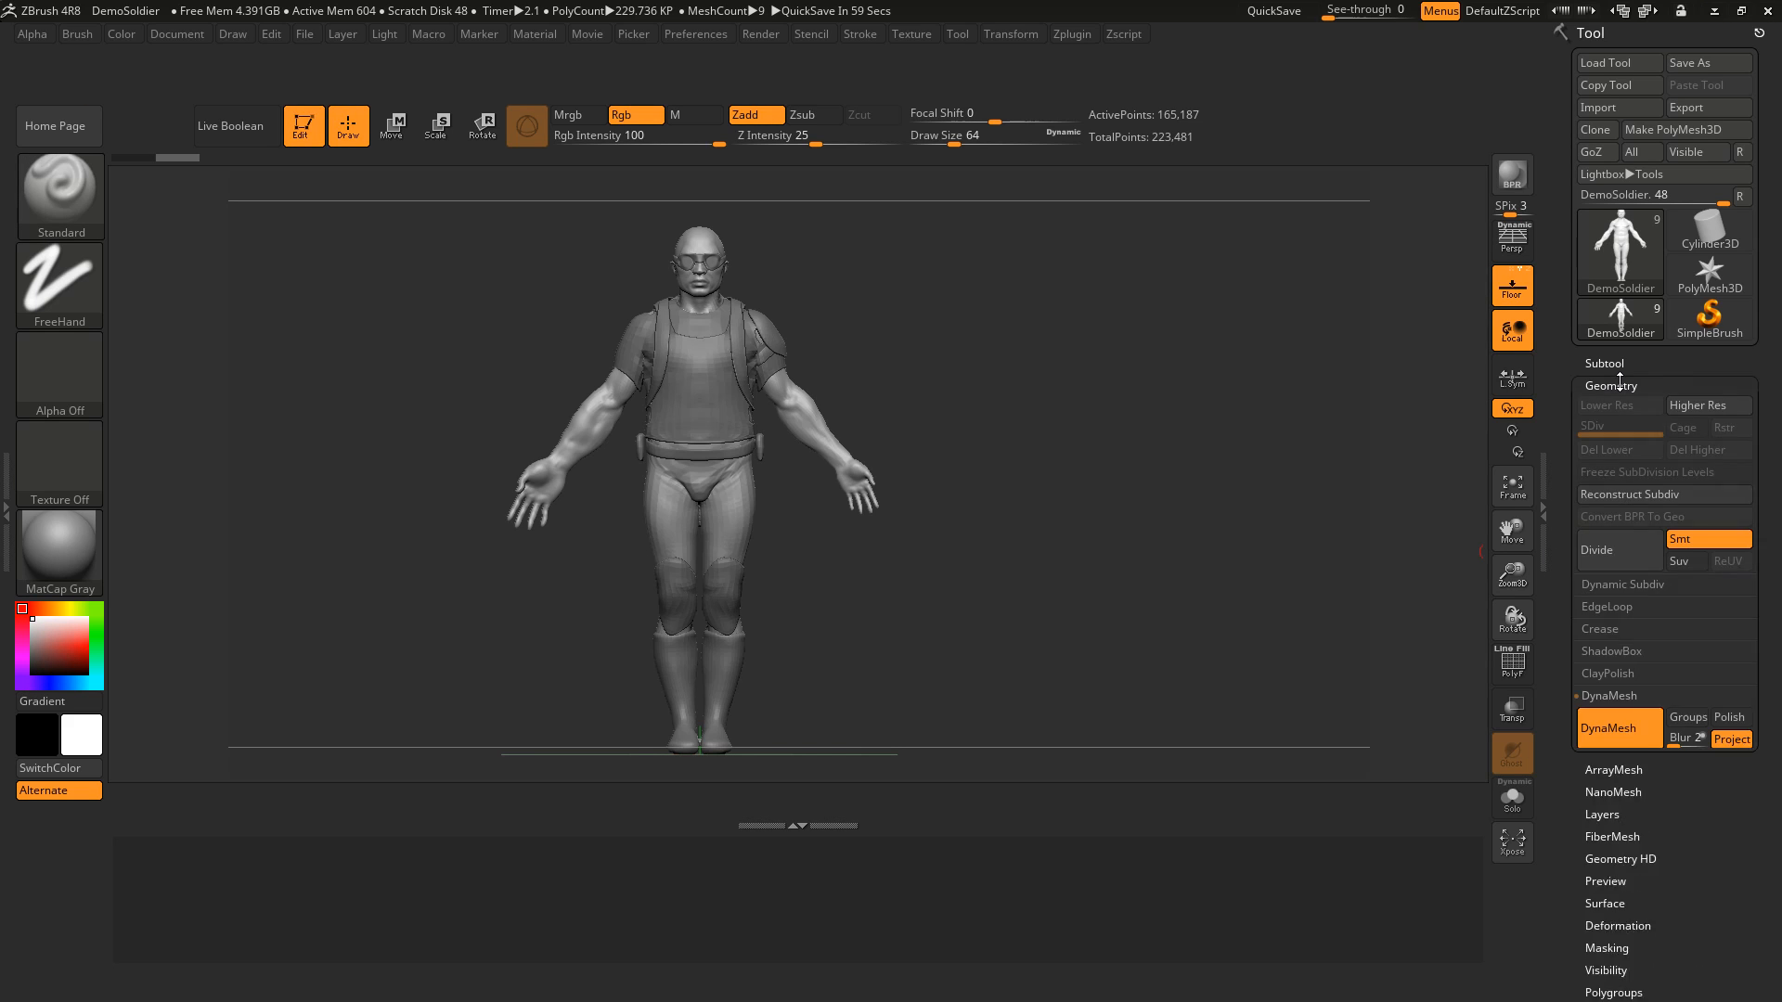
pyautogui.click(1606, 729)
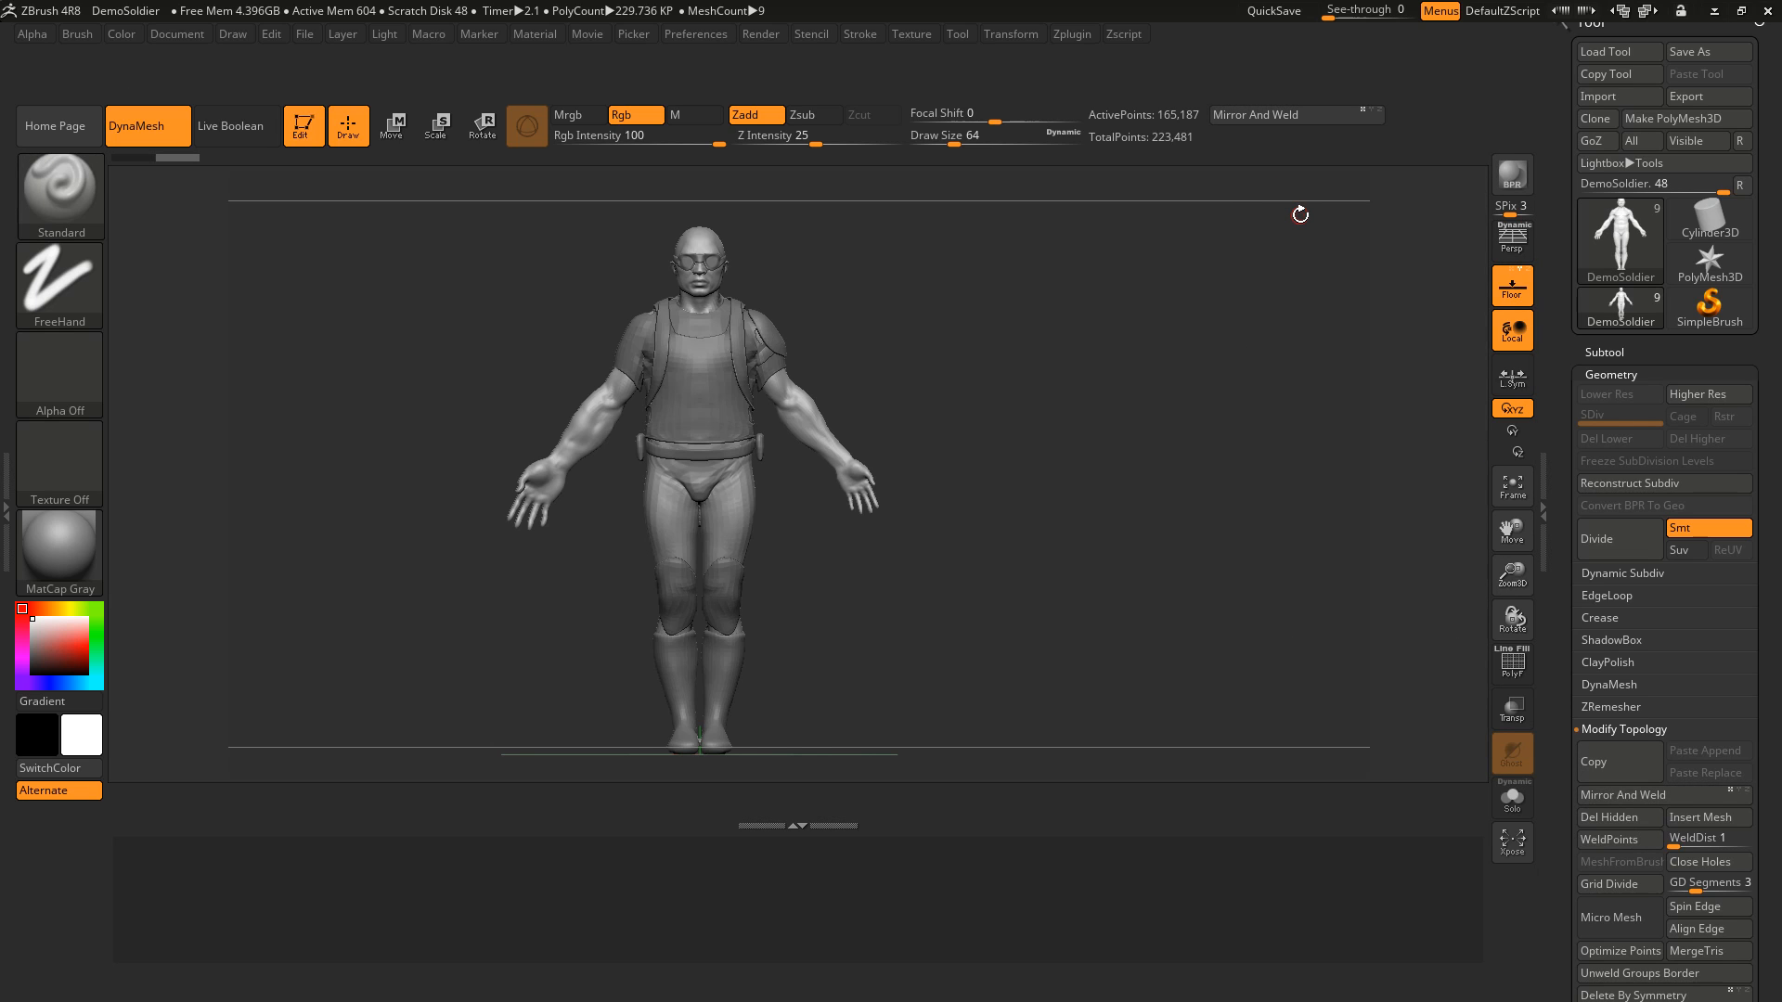
pyautogui.moveTo(1164, 138)
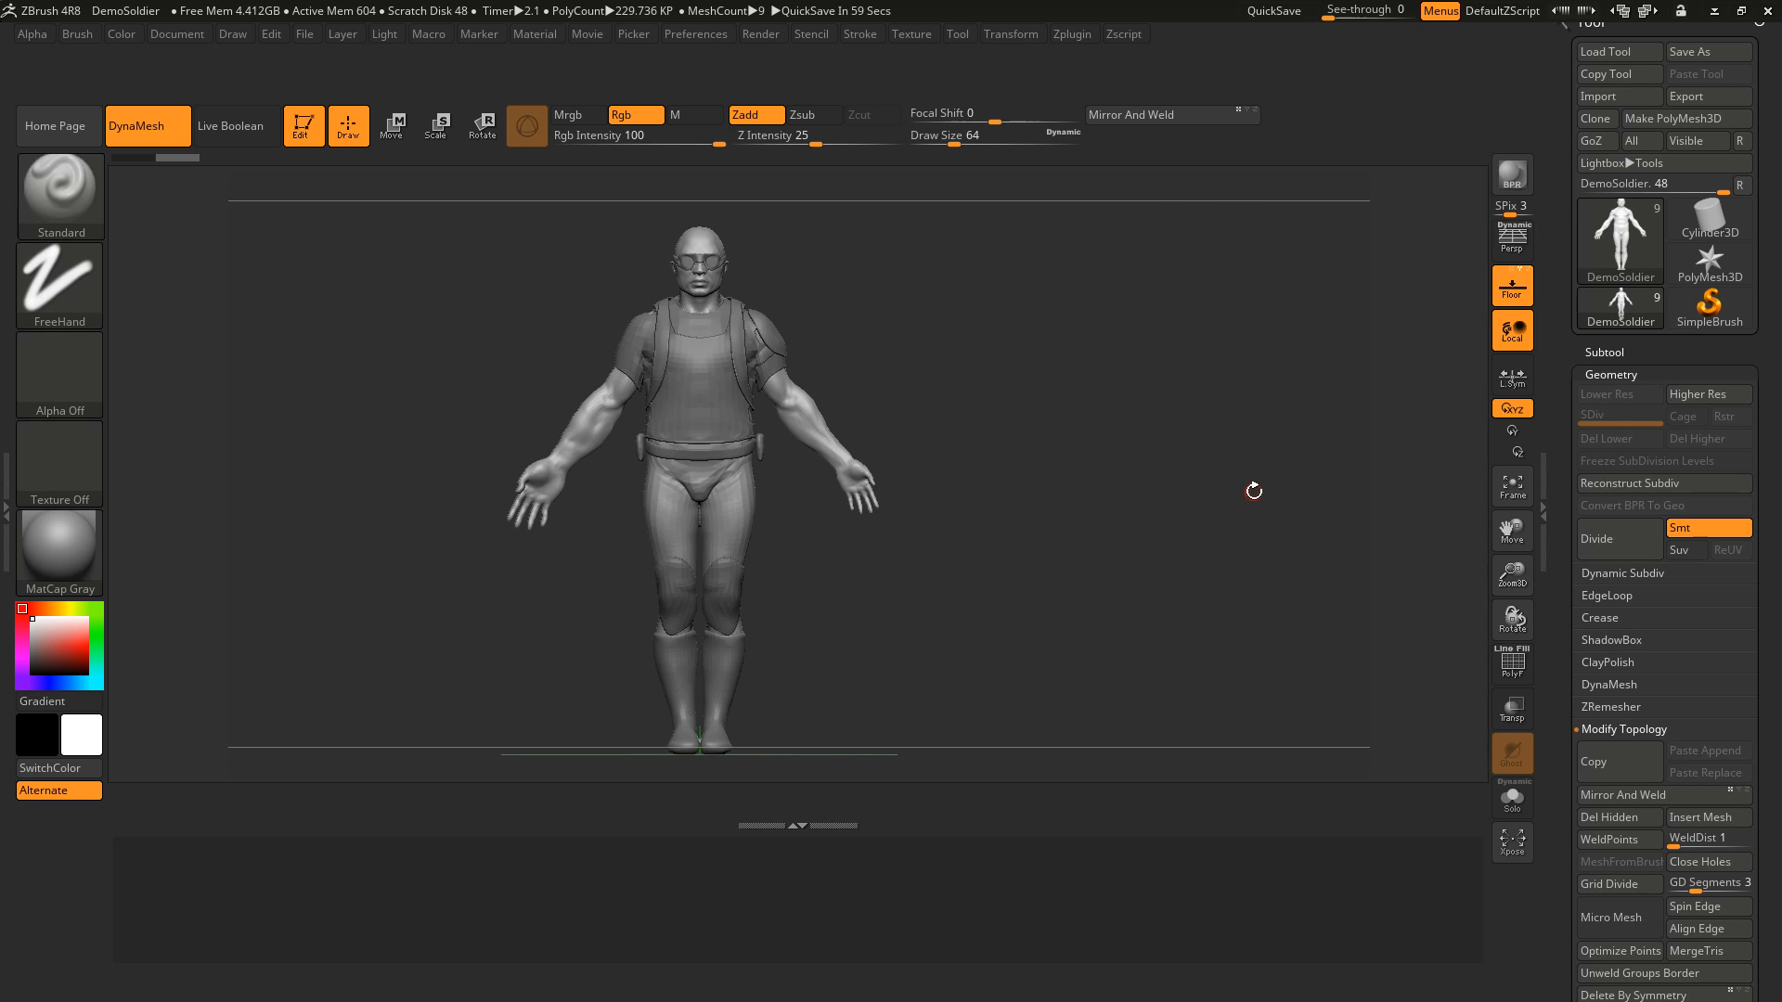
pyautogui.moveTo(264, 309)
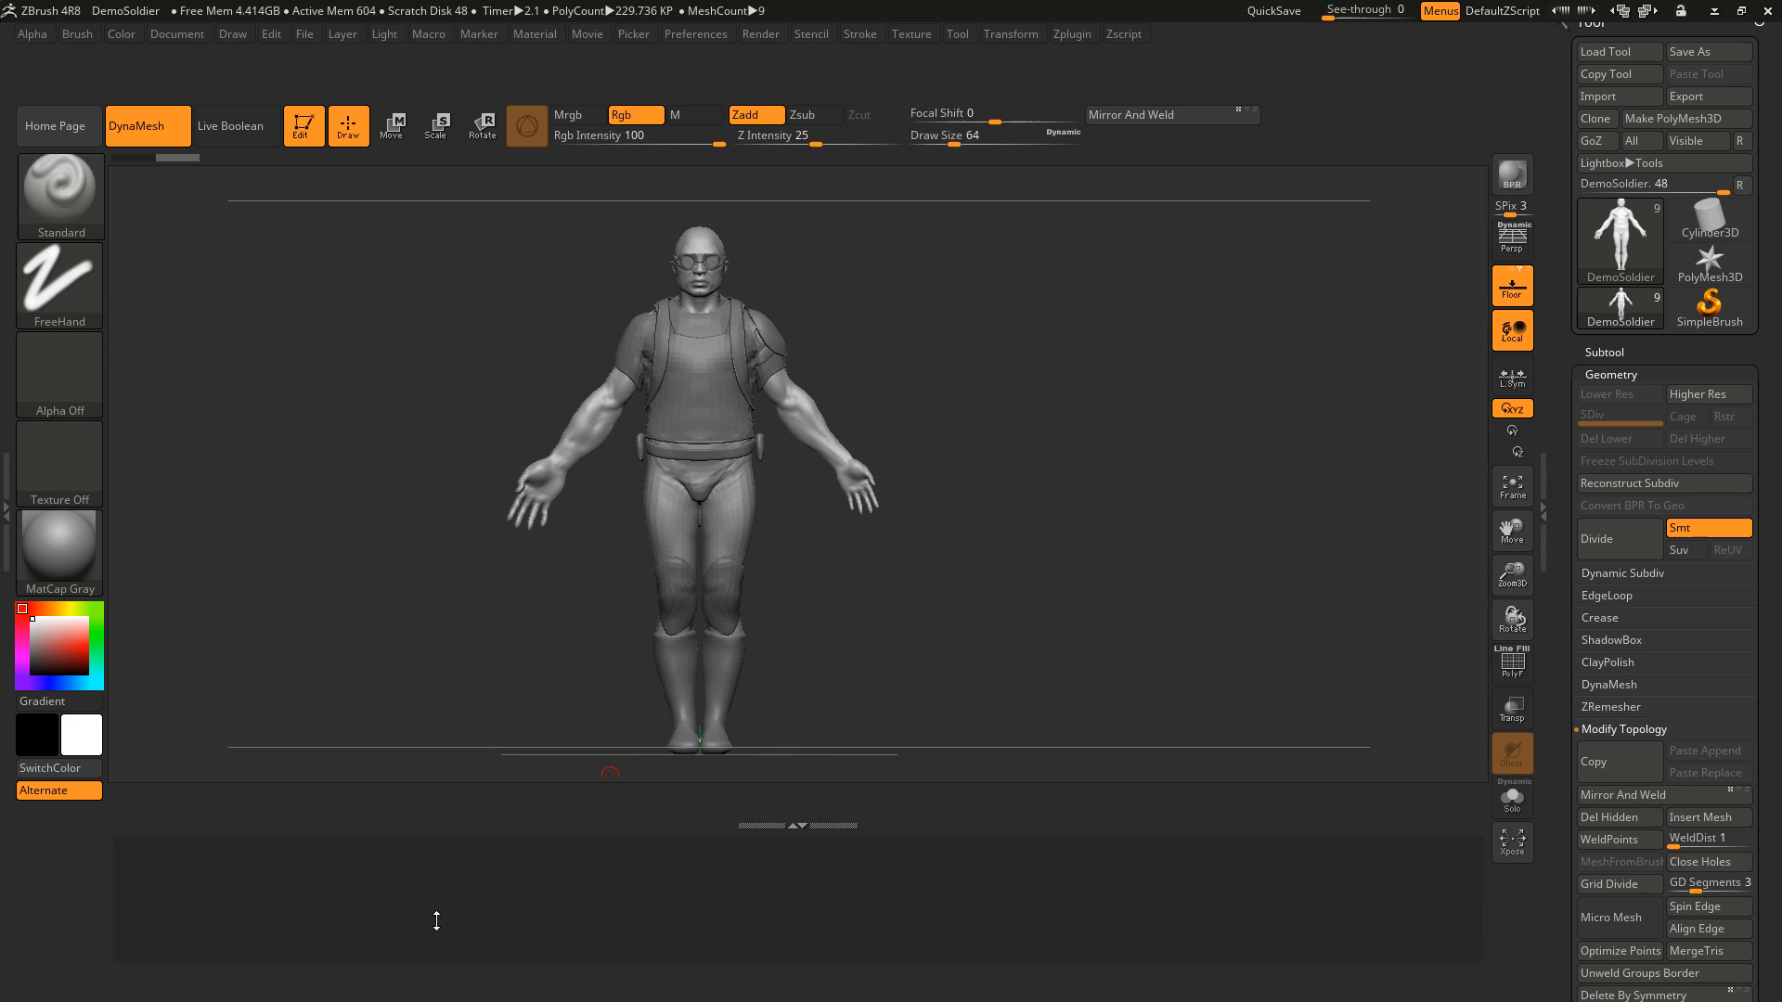
# Step: Dock the Brush palette and add Clay, TrimAdaptive, Inflat and Standard to the bottom shelf
pyautogui.click(525, 123)
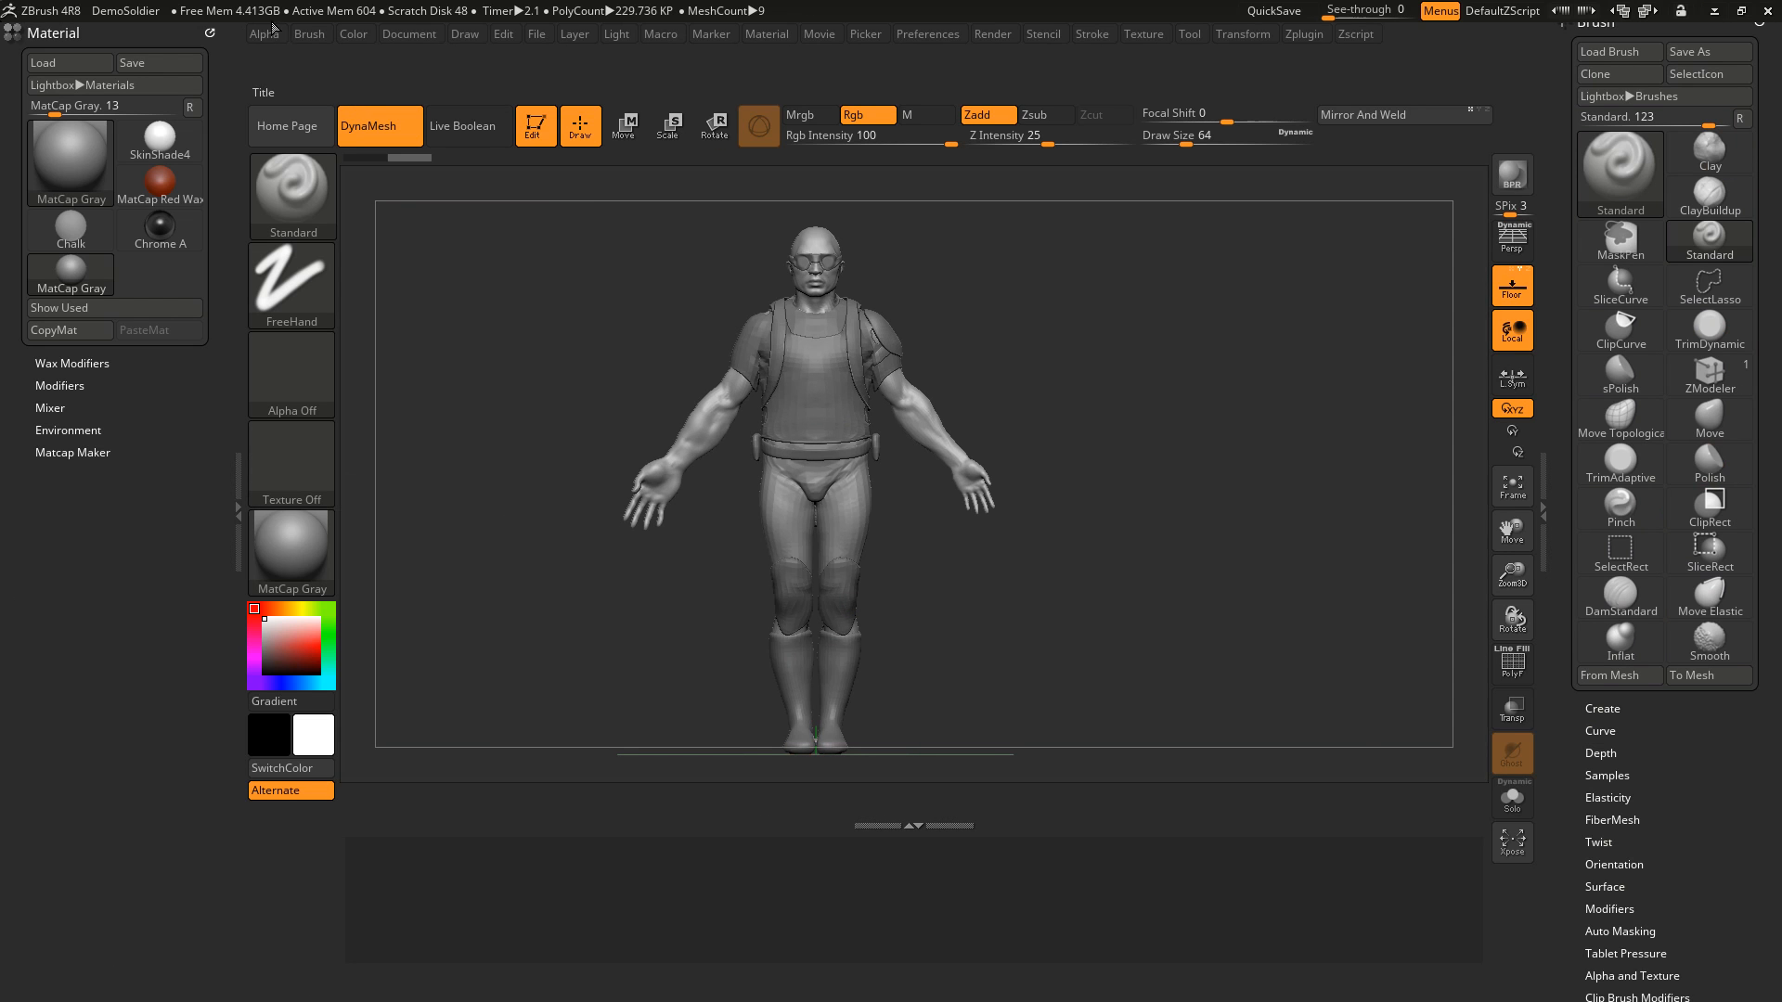
pyautogui.click(309, 34)
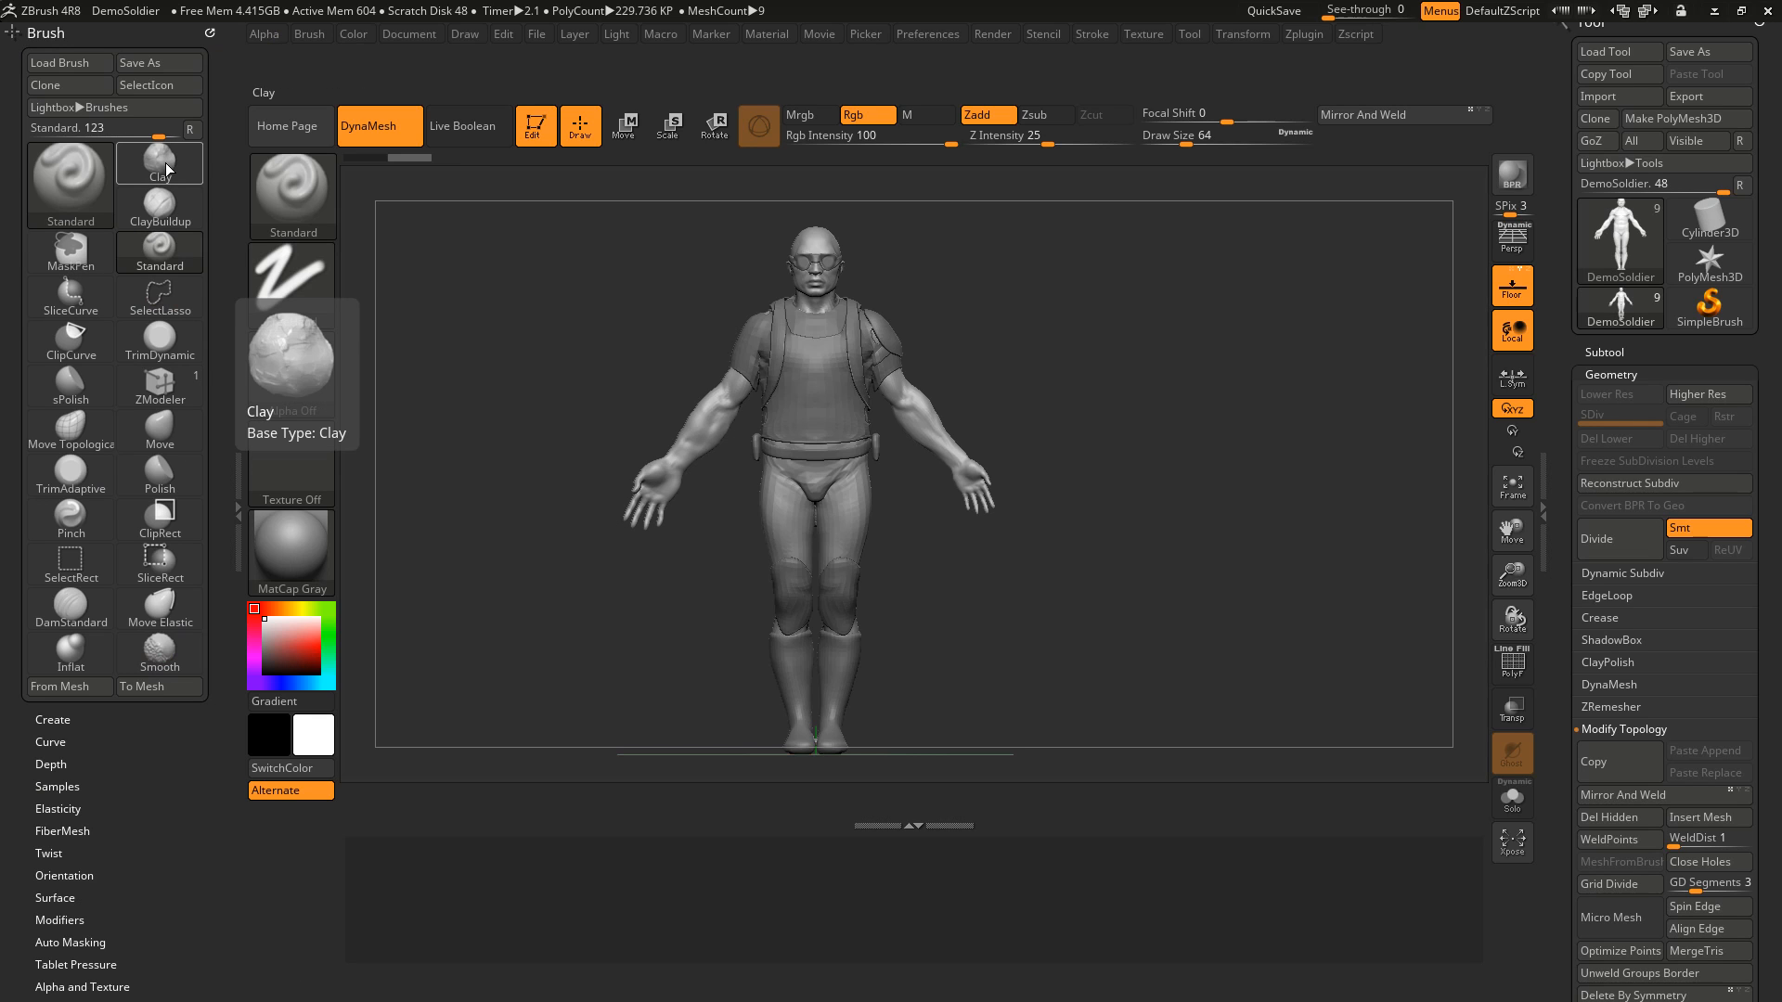
pyautogui.click(69, 173)
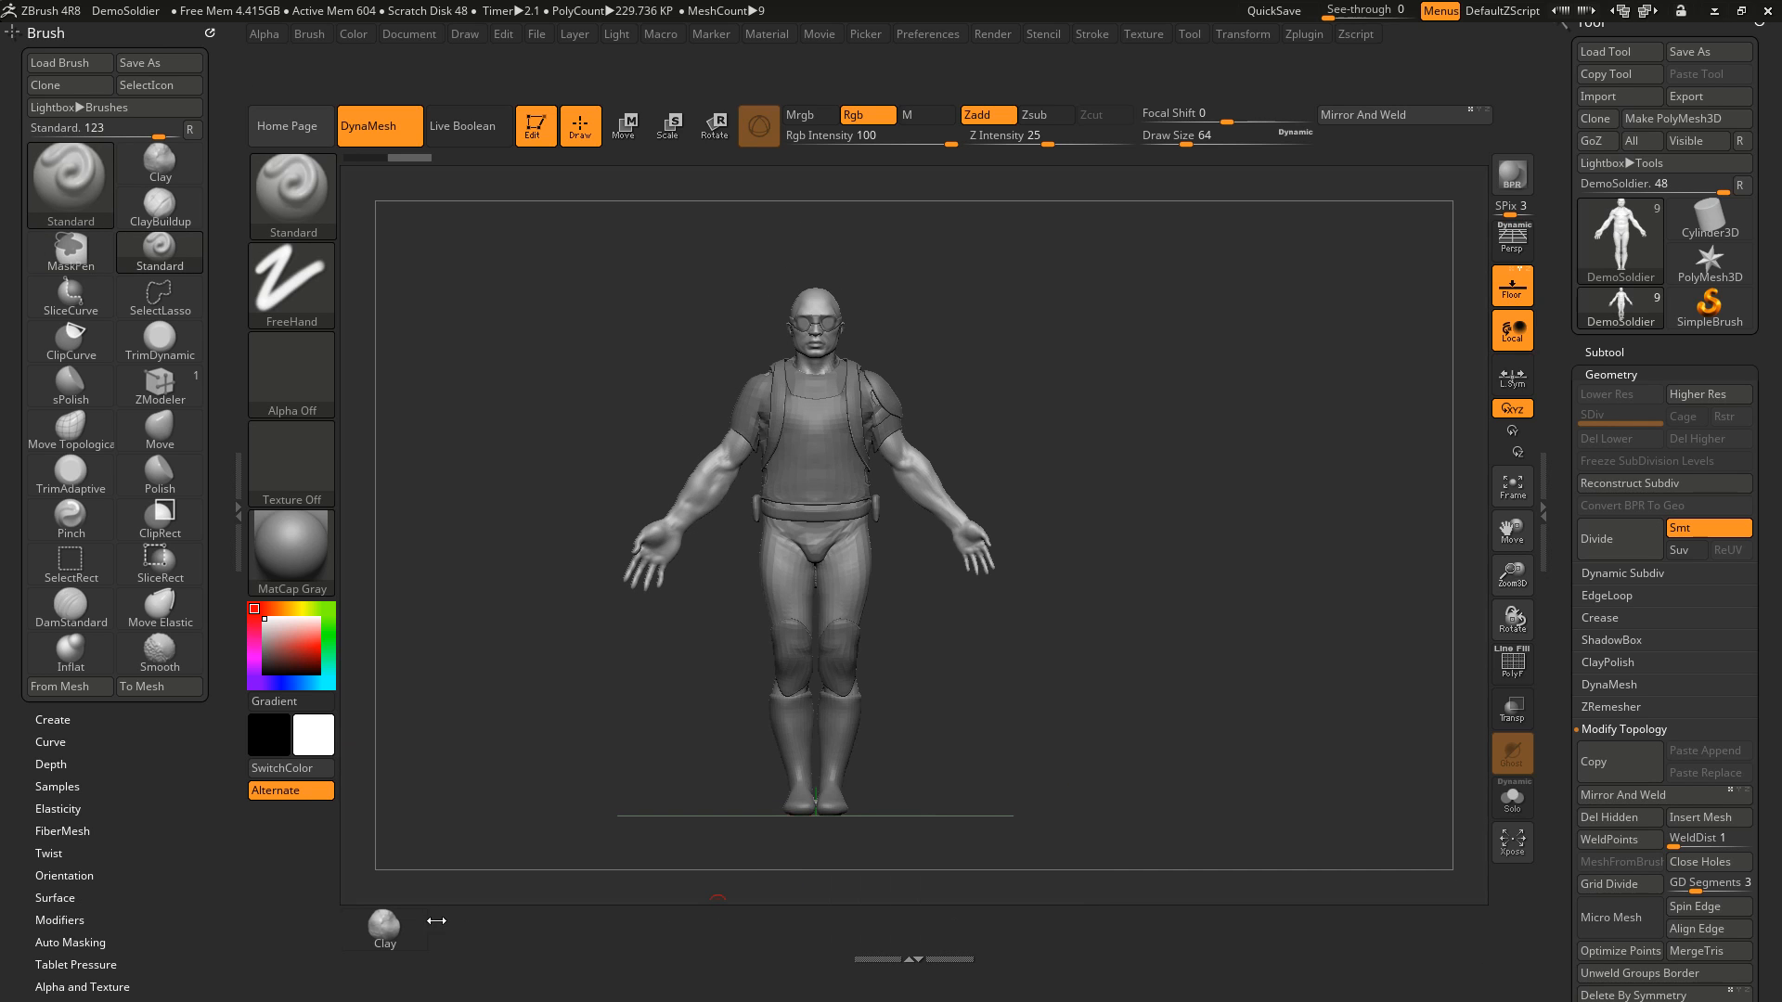
pyautogui.click(70, 173)
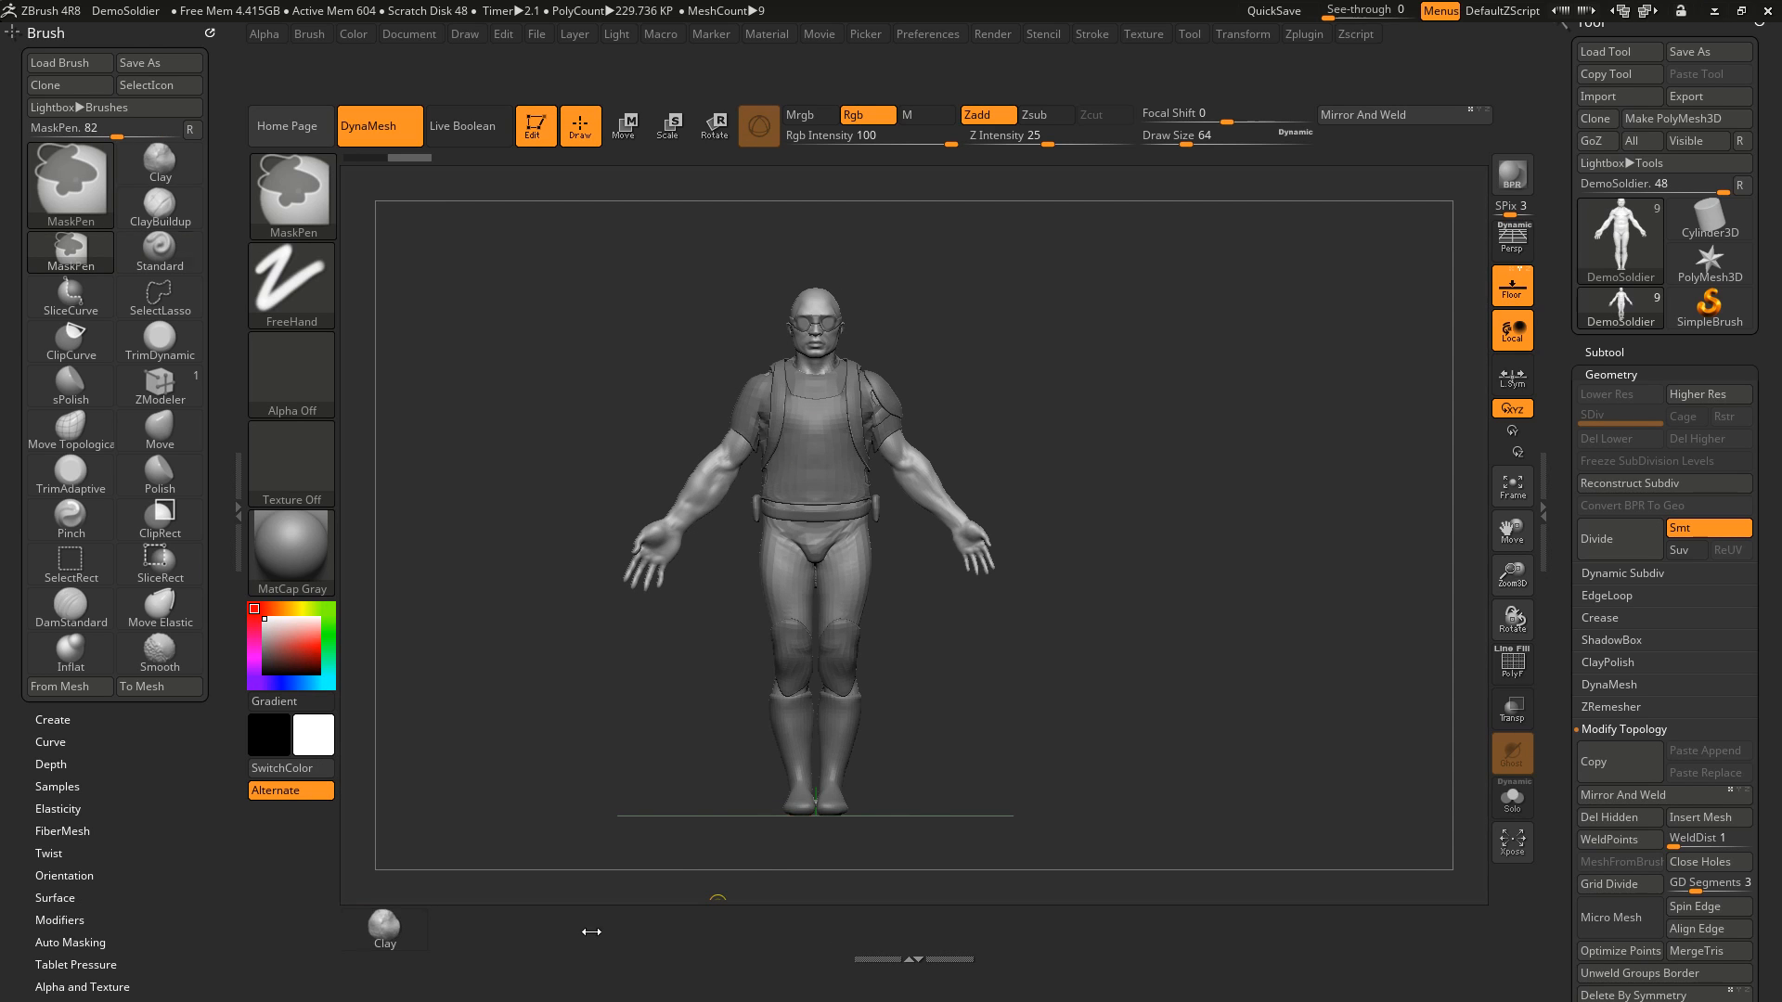
pyautogui.click(69, 470)
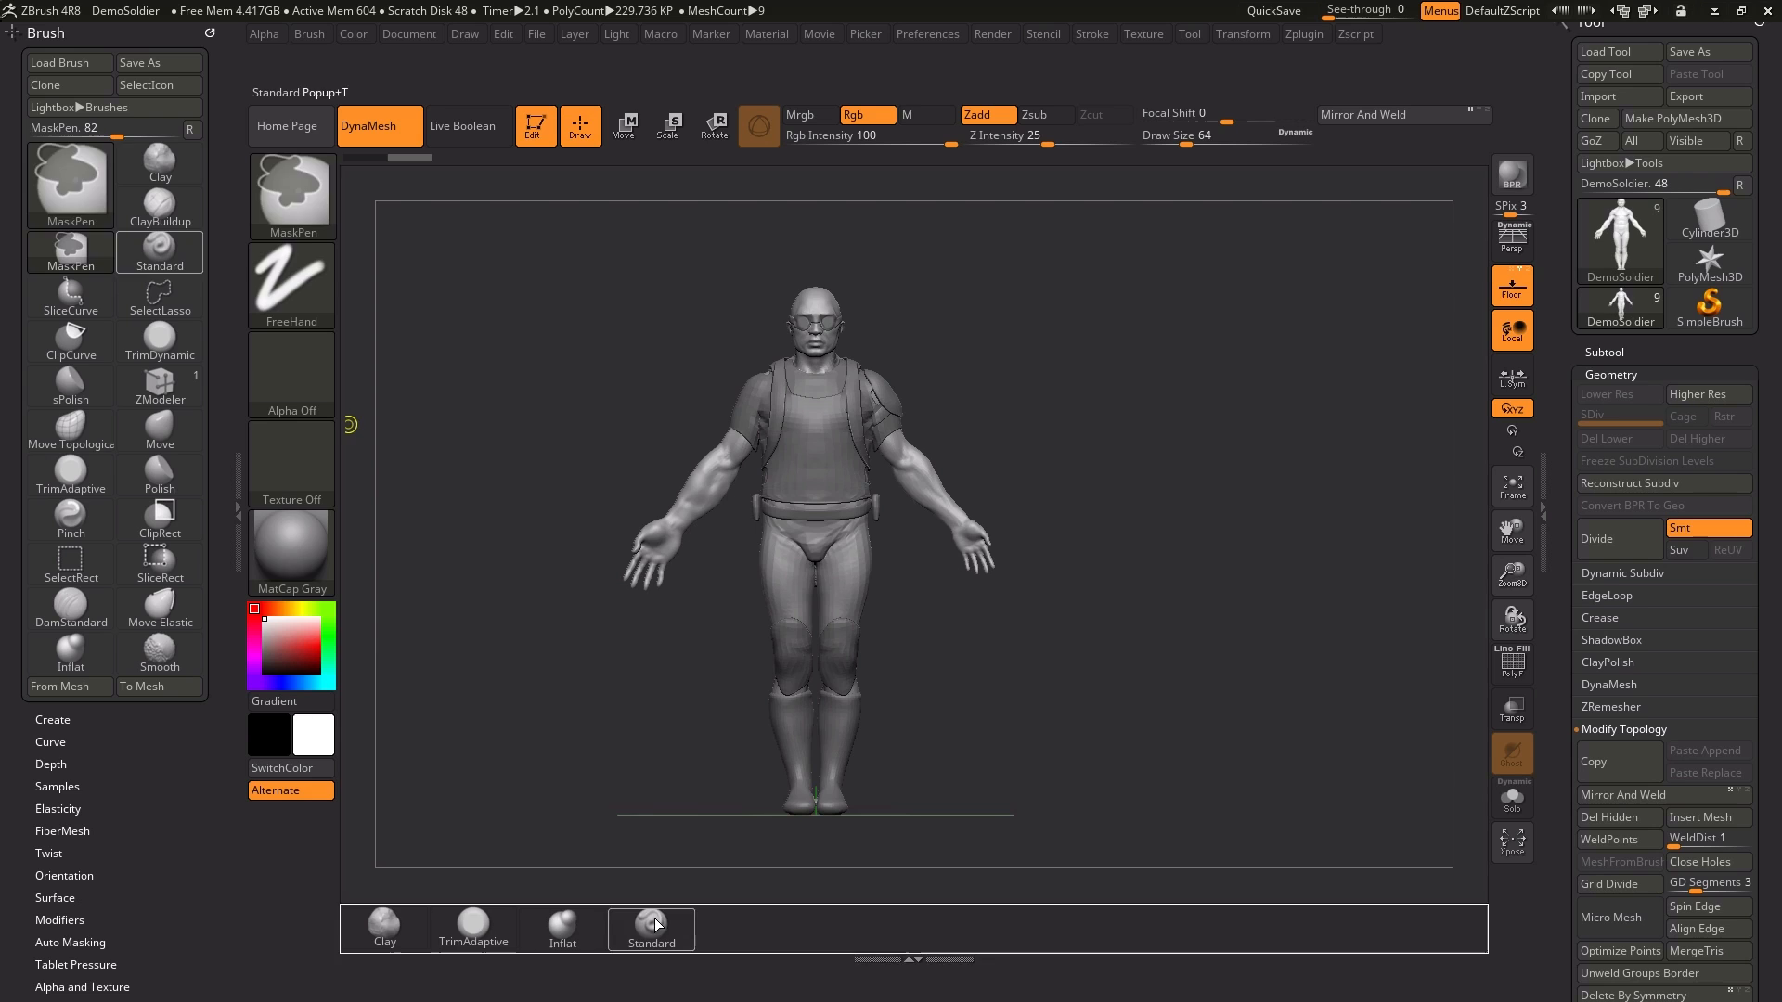
# Step: Load the IMM Boolean brush and add it to the shelf after Standard
pyautogui.click(652, 929)
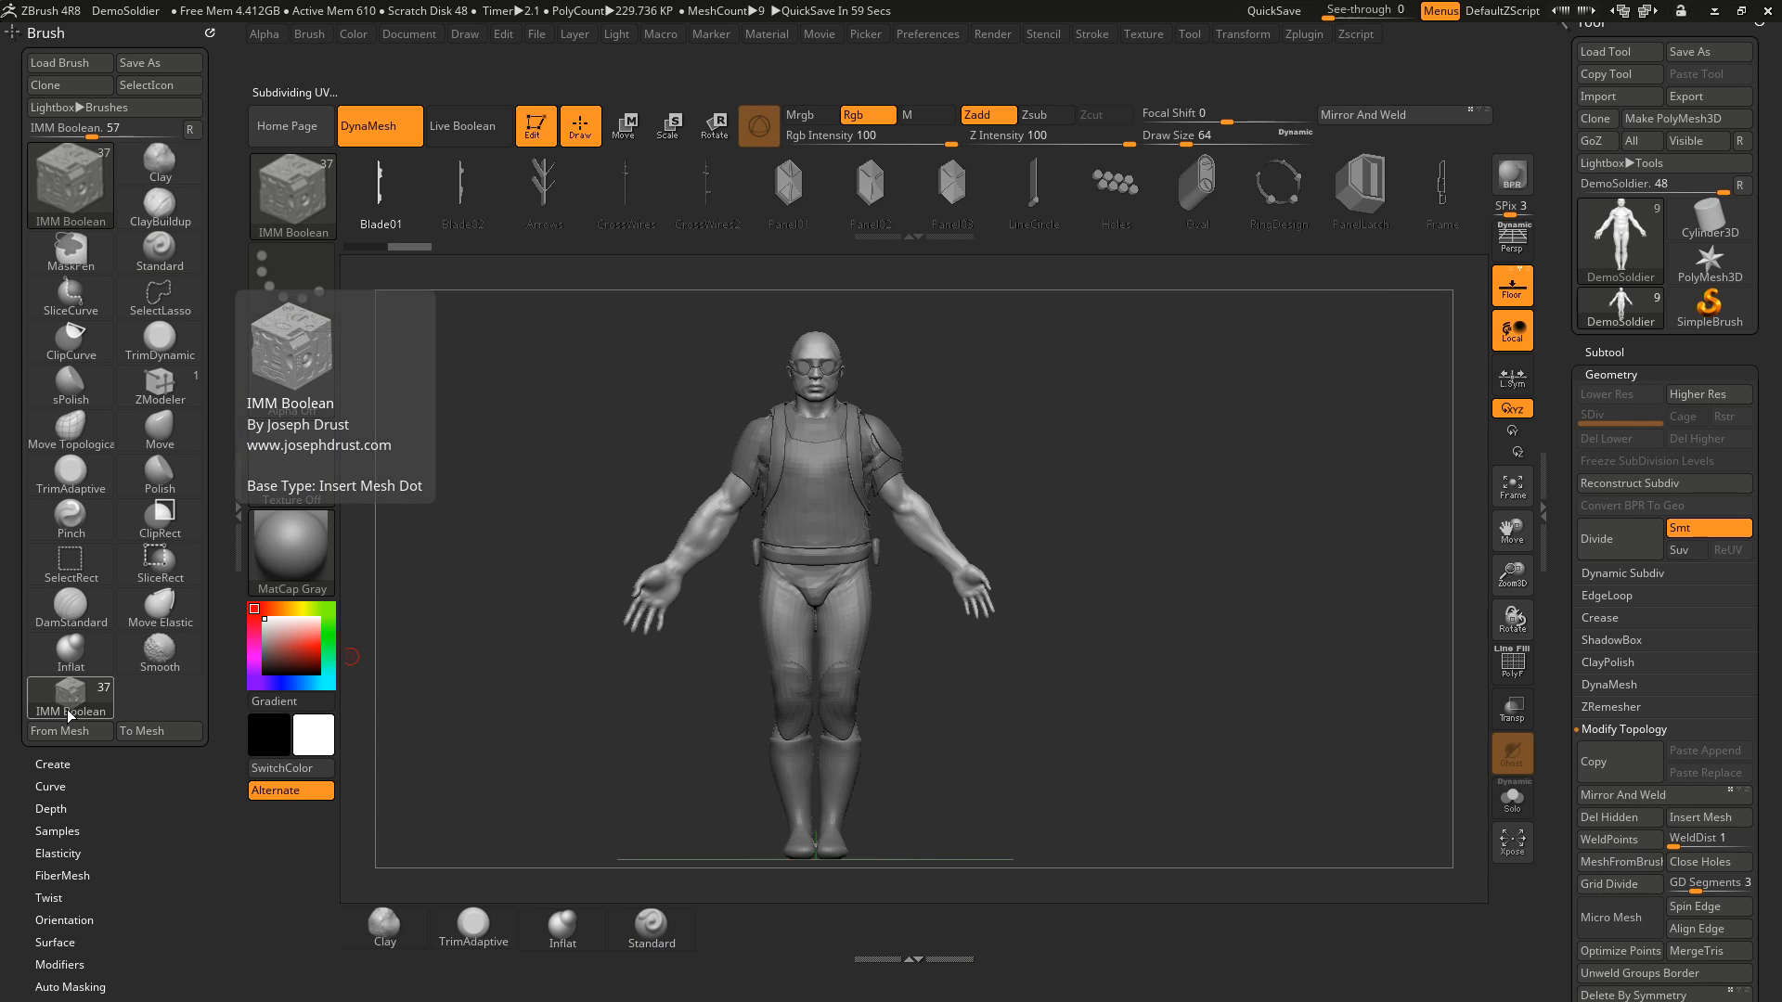
pyautogui.click(70, 253)
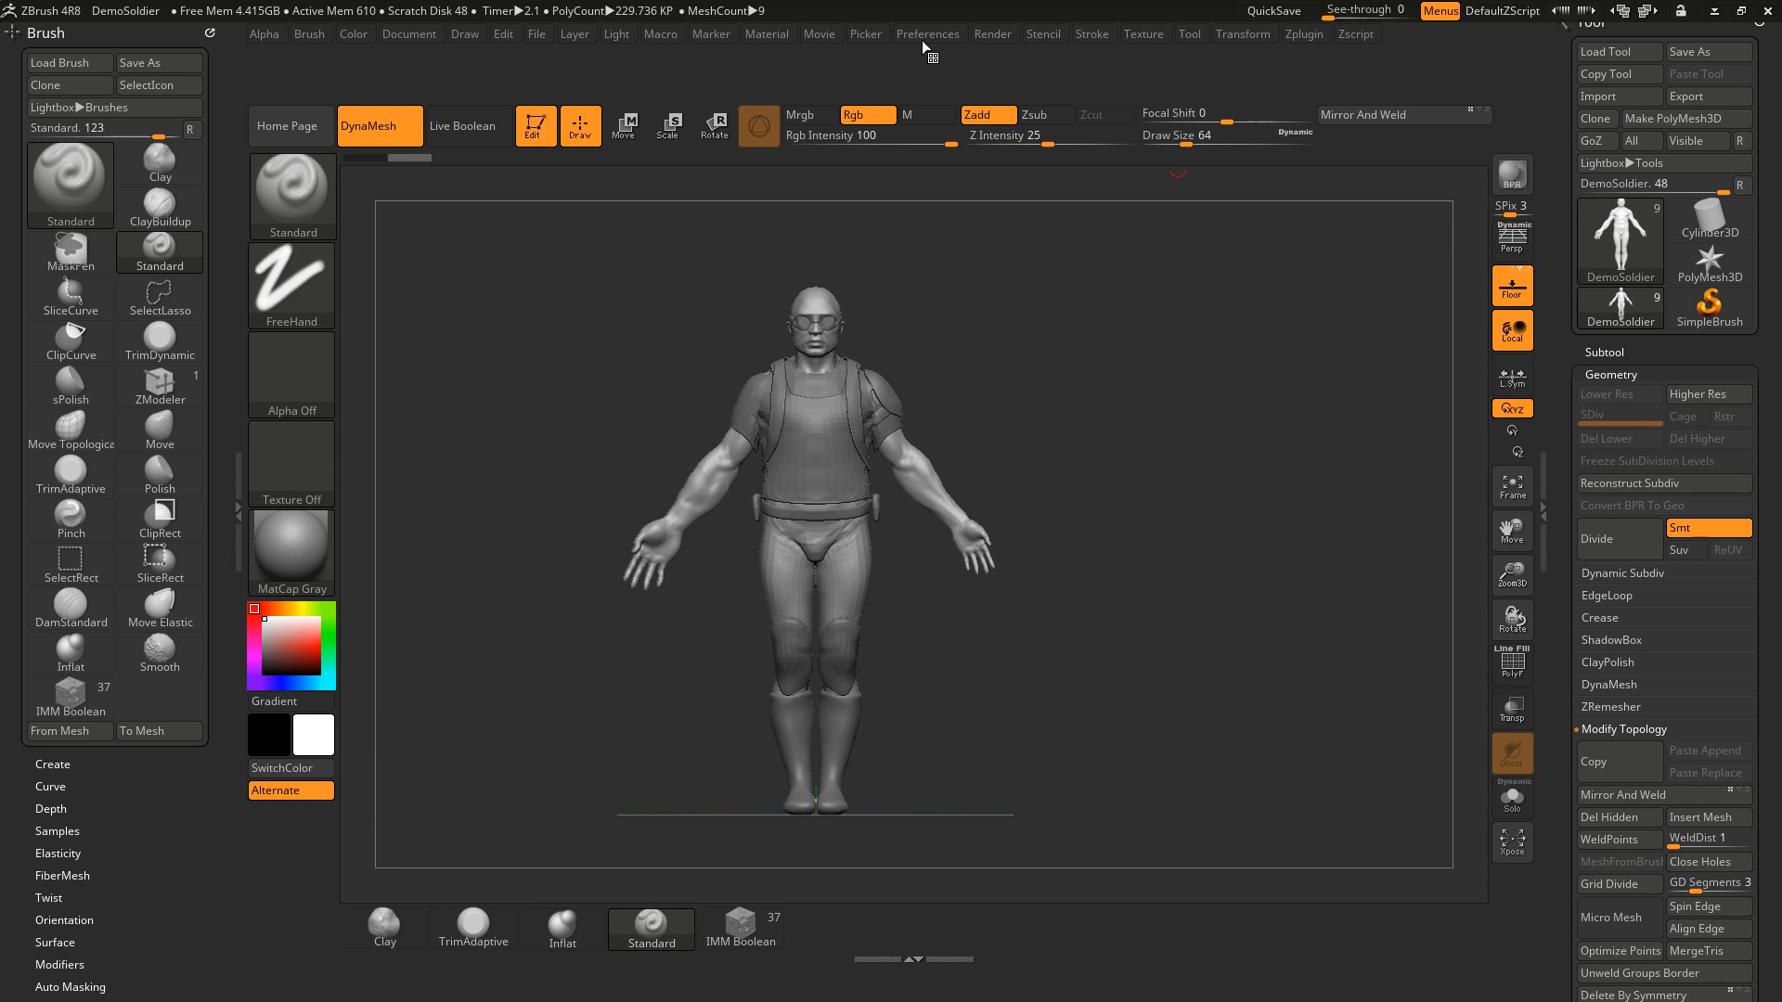
# Step: Store the customized layout as the startup config and confirm the saved message
pyautogui.click(927, 34)
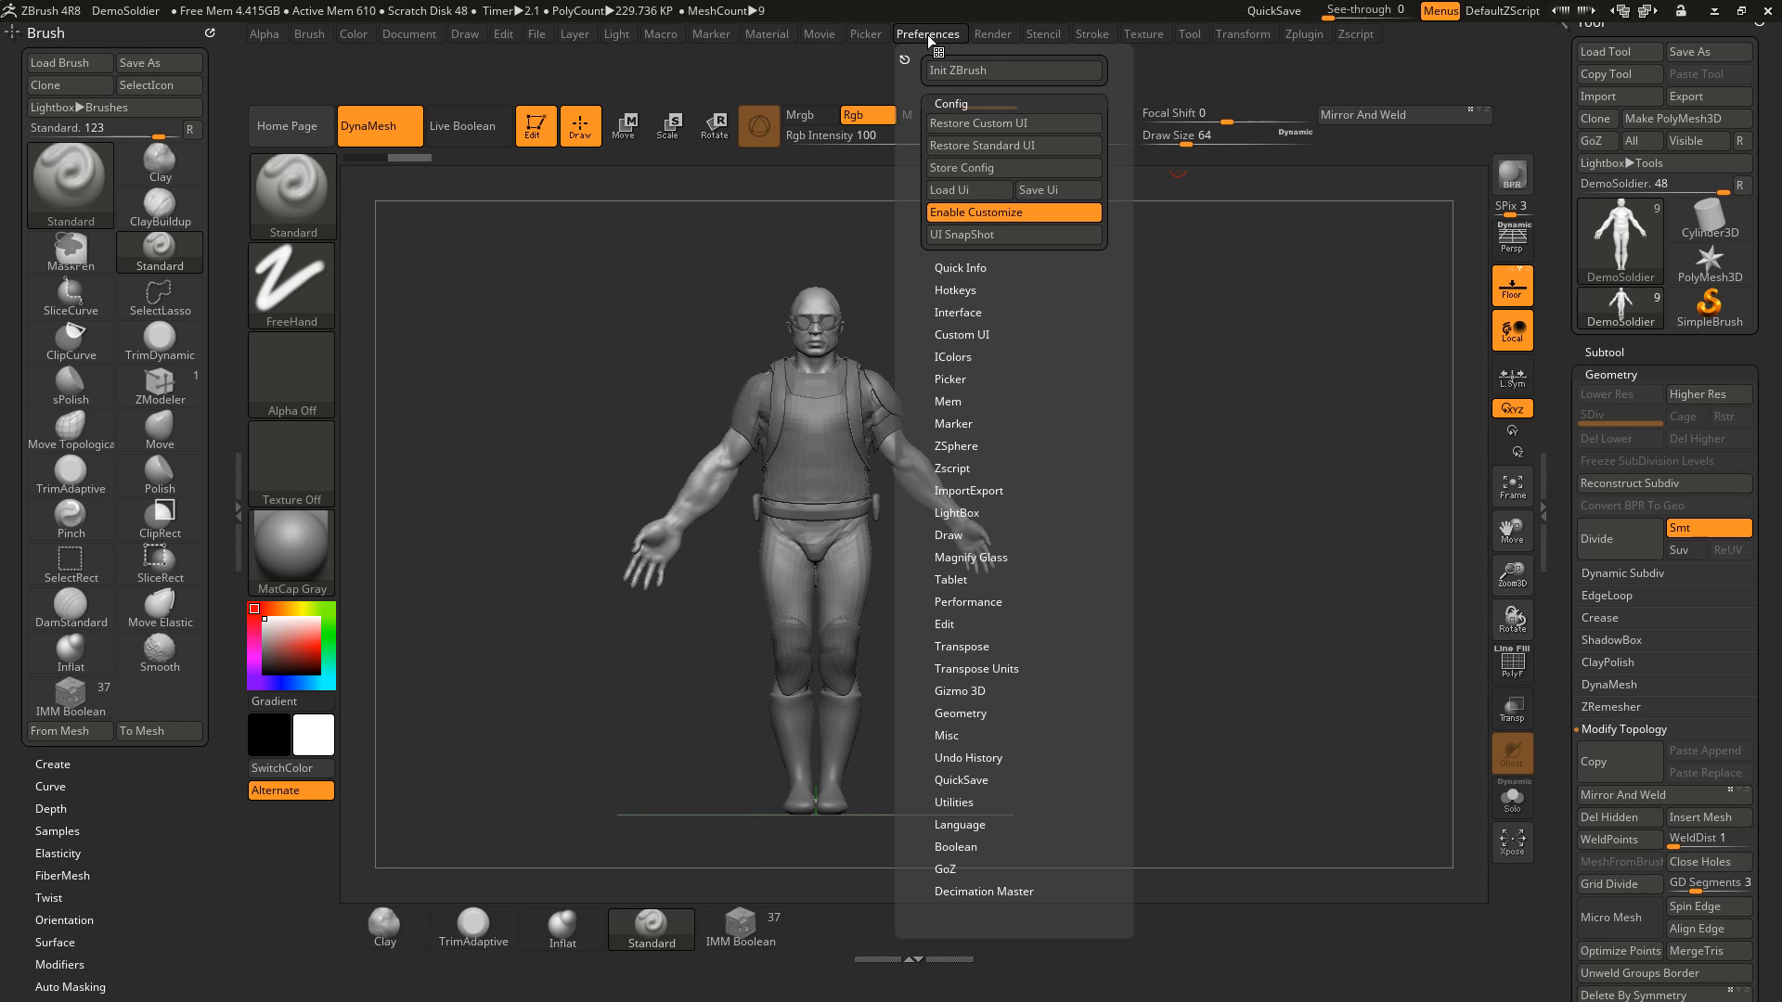
pyautogui.moveTo(998, 167)
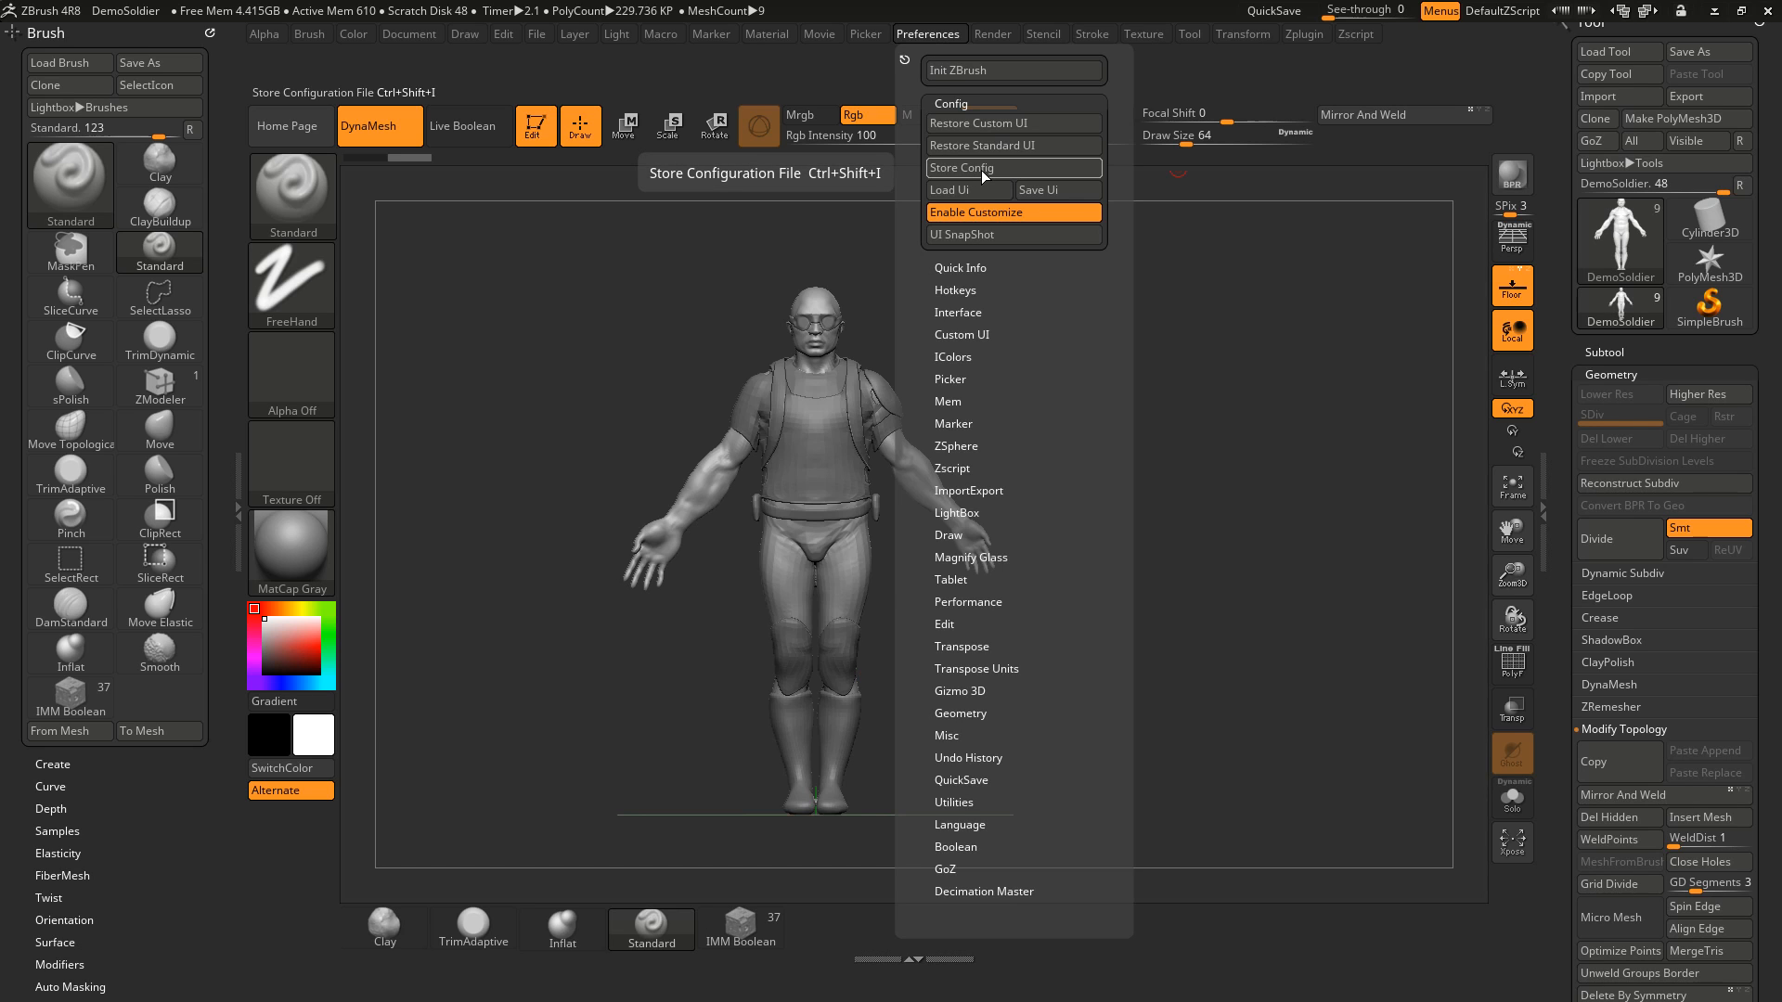
pyautogui.click(963, 167)
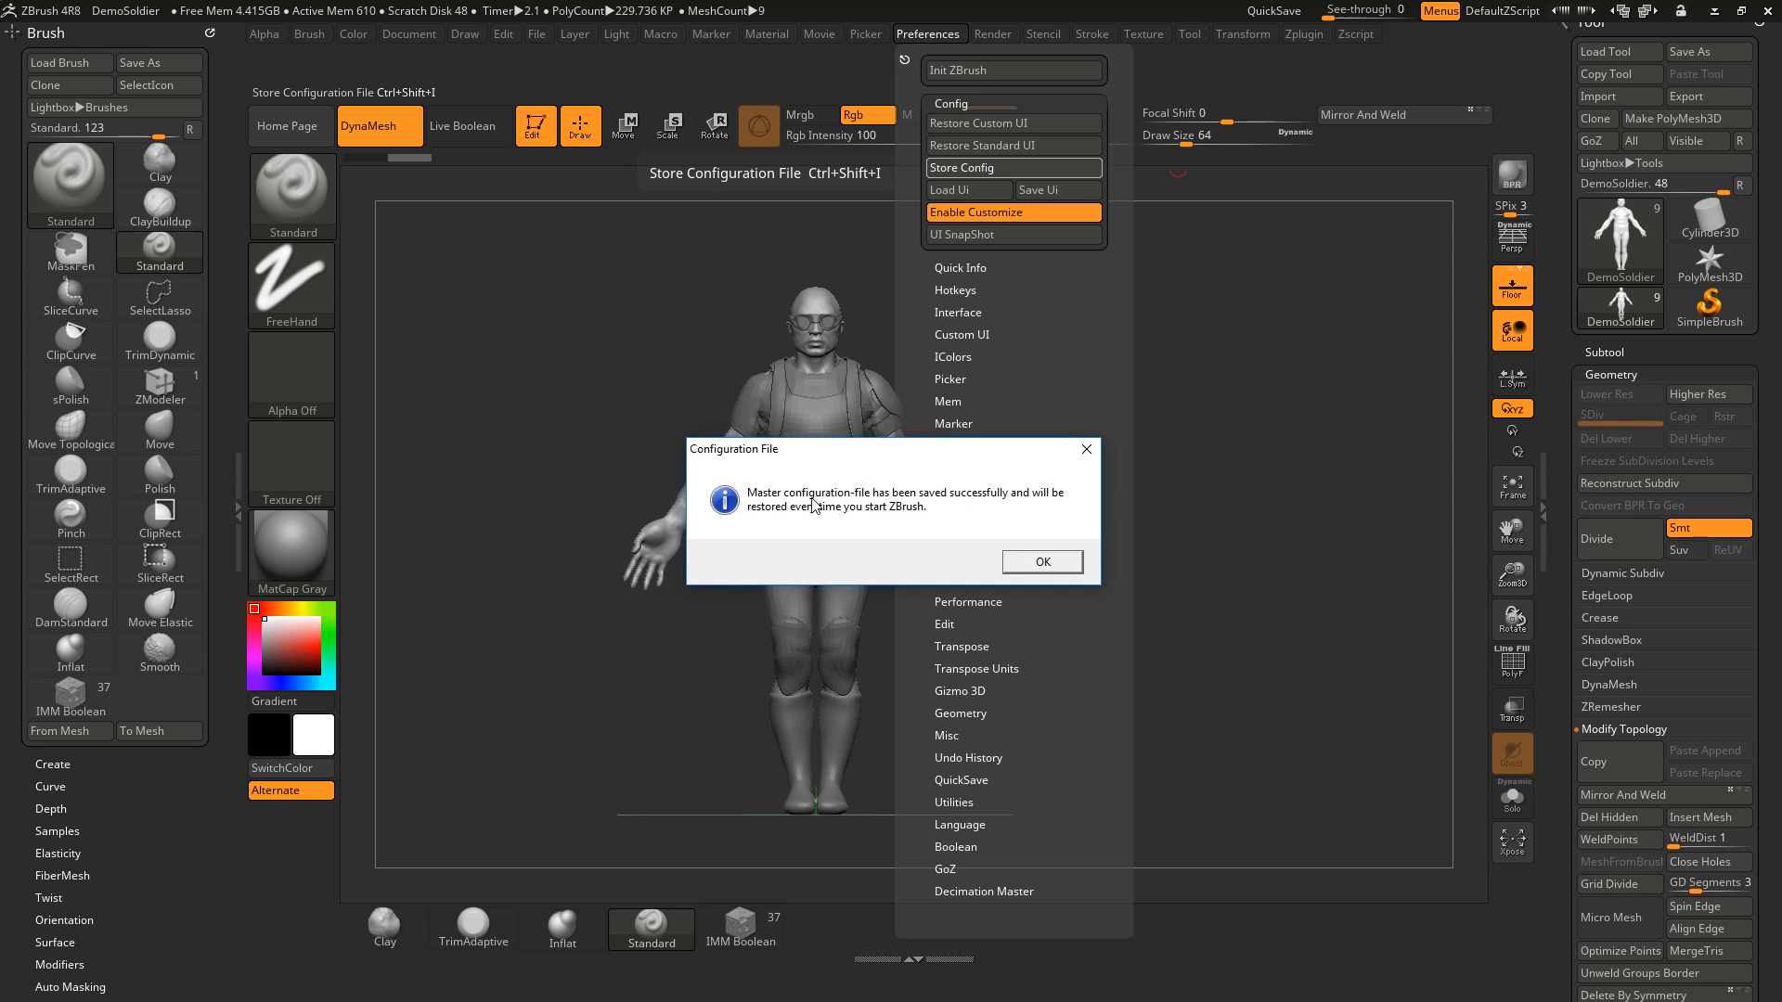
pyautogui.moveTo(1042, 565)
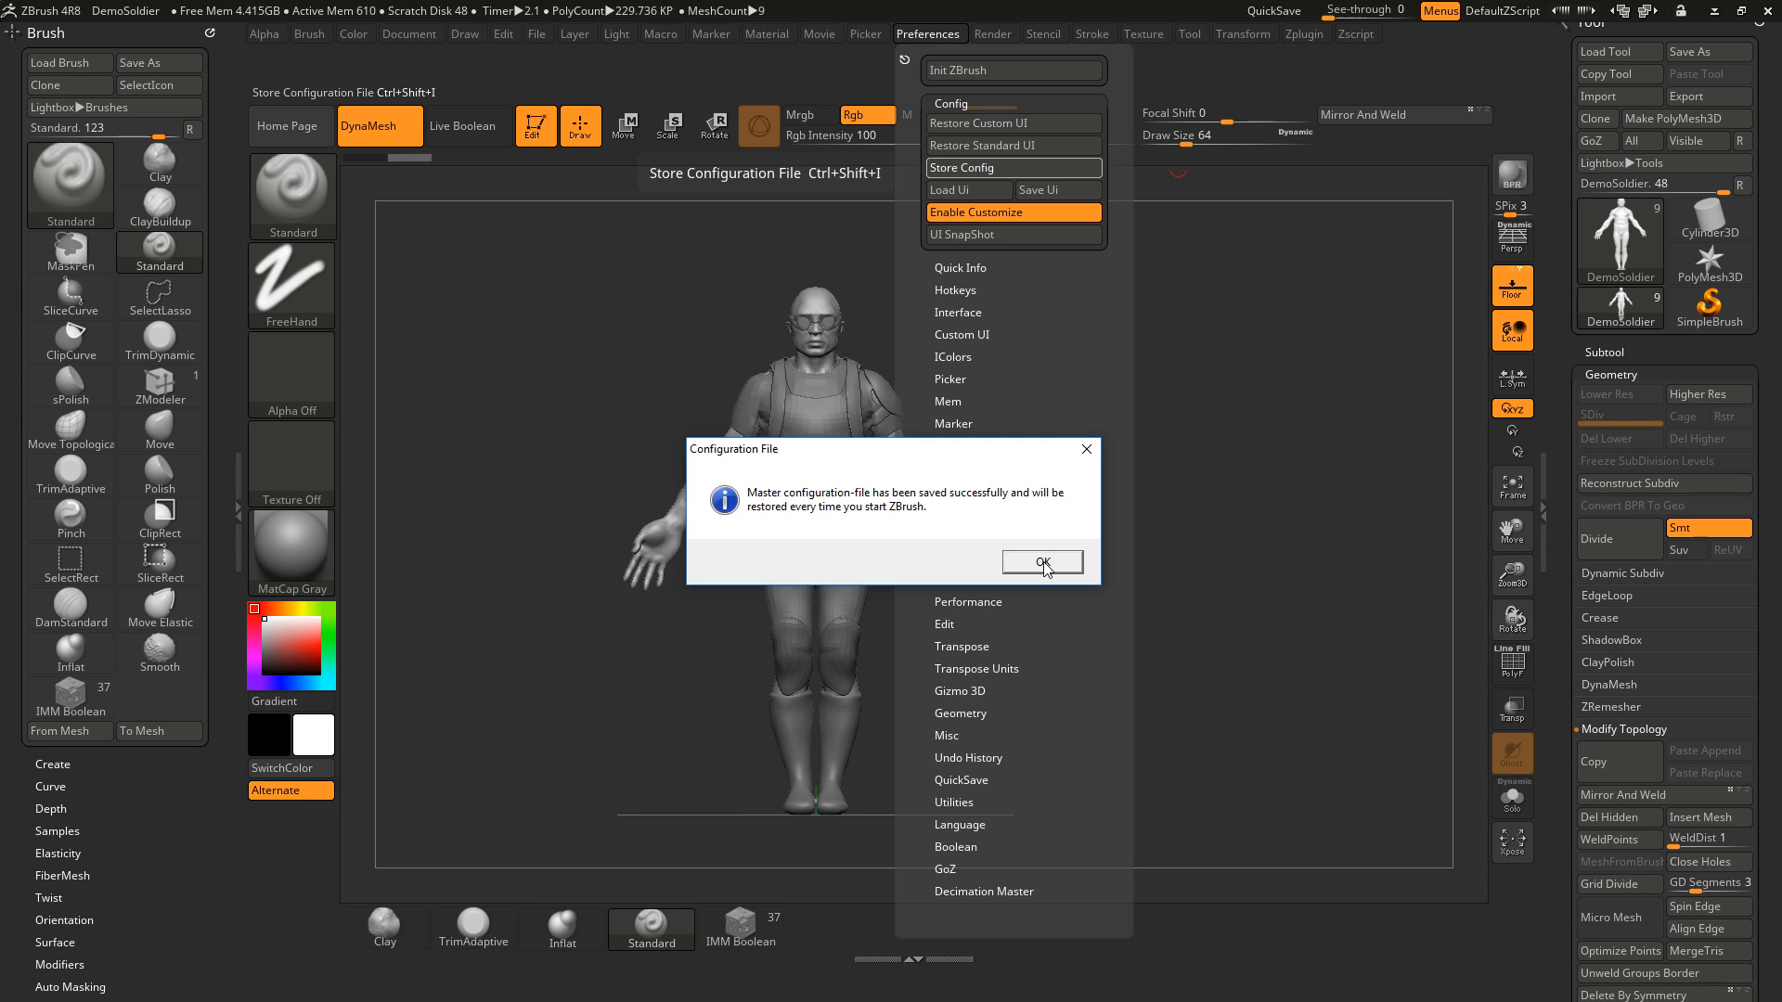
pyautogui.click(1042, 561)
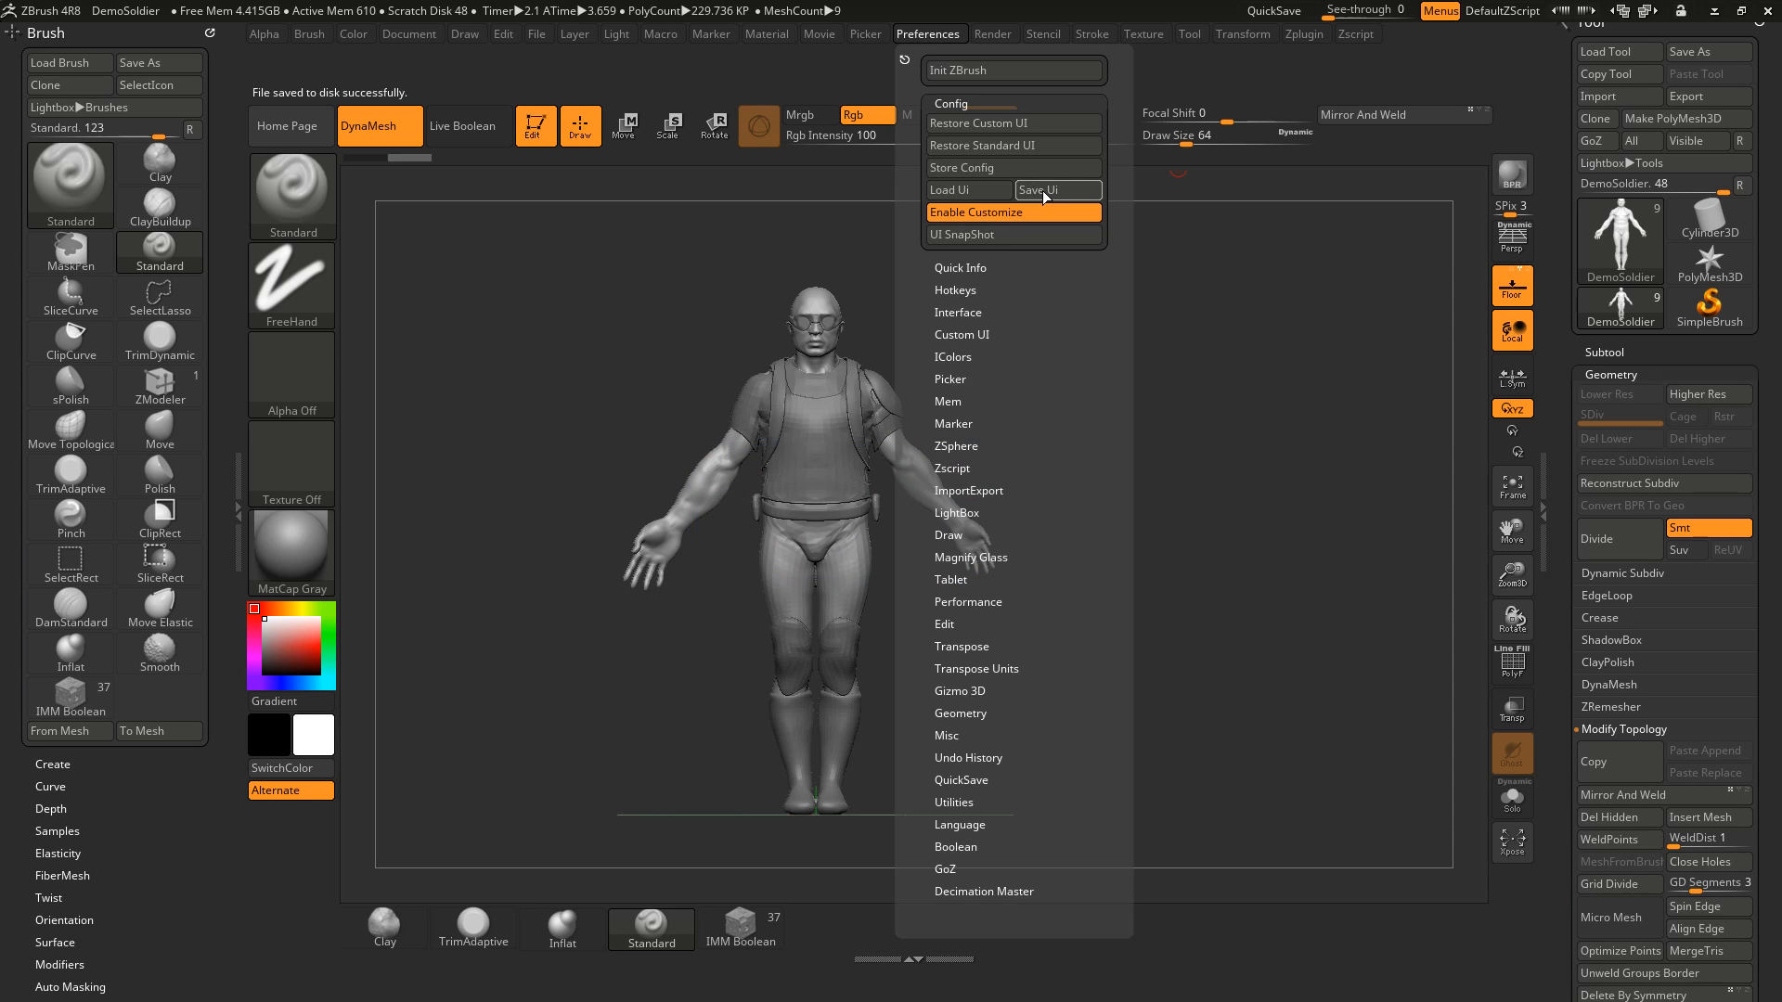
pyautogui.click(1057, 189)
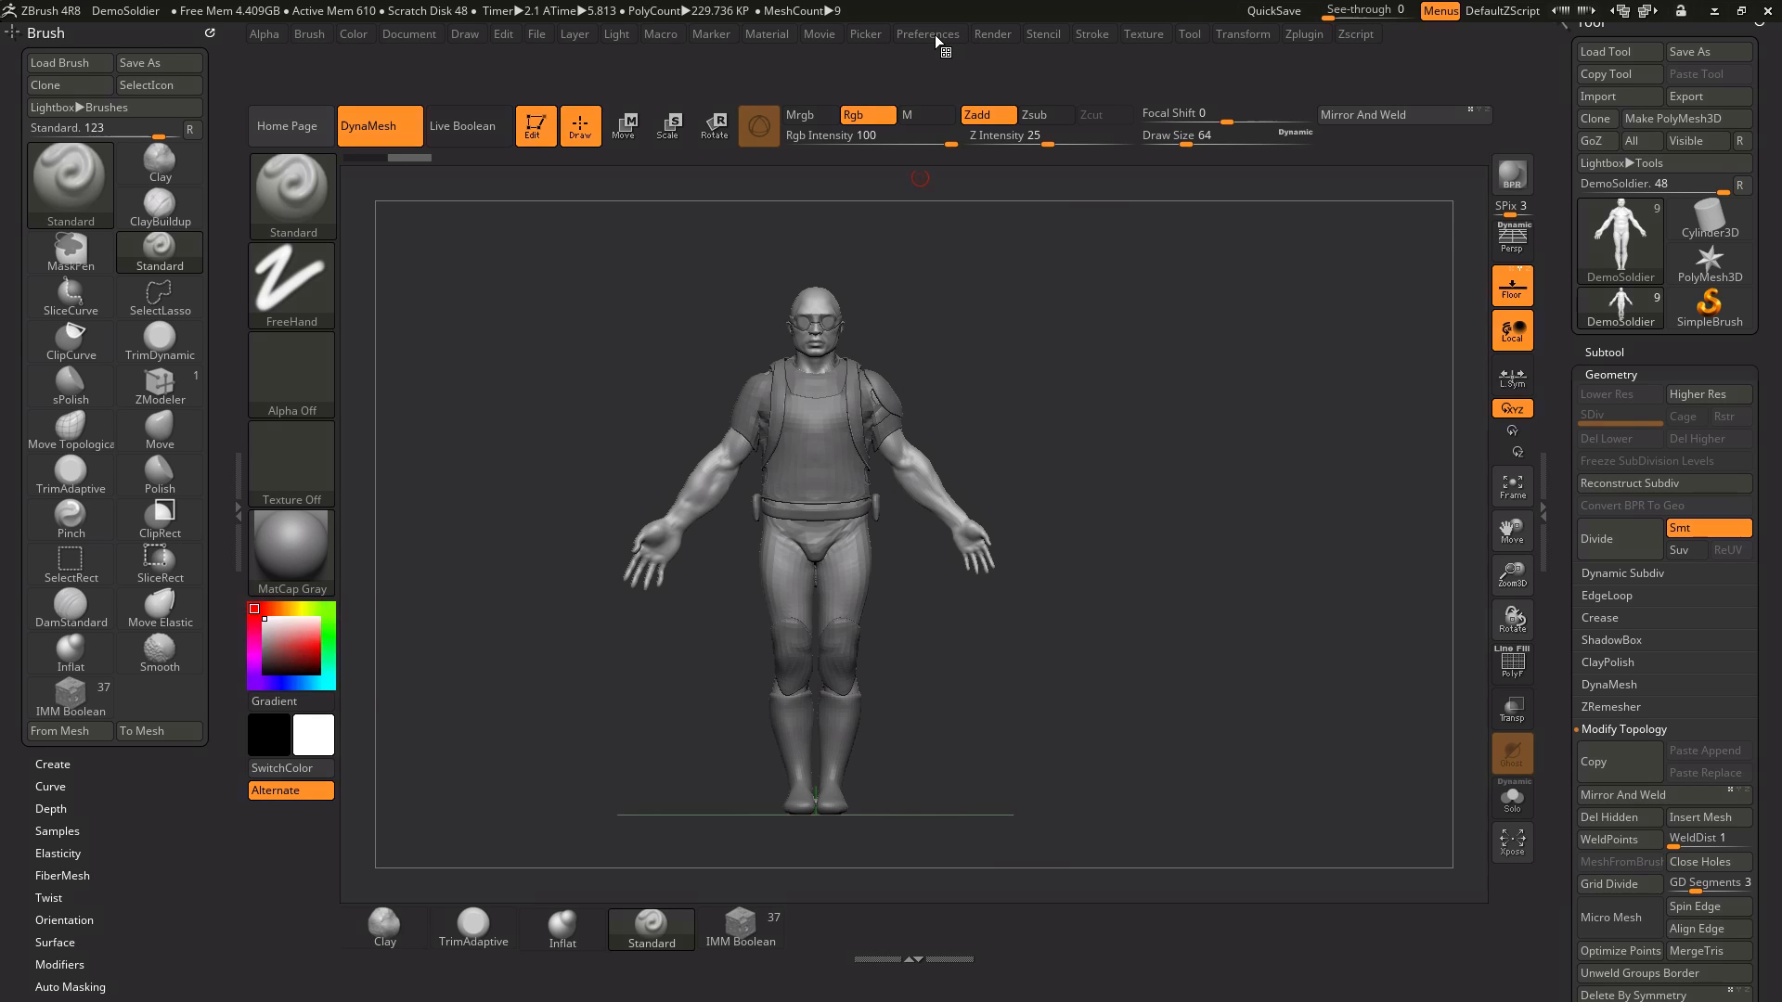
# Step: Create a new custom menu titled 'Cool Features' under Preferences > Custom UI
pyautogui.click(926, 35)
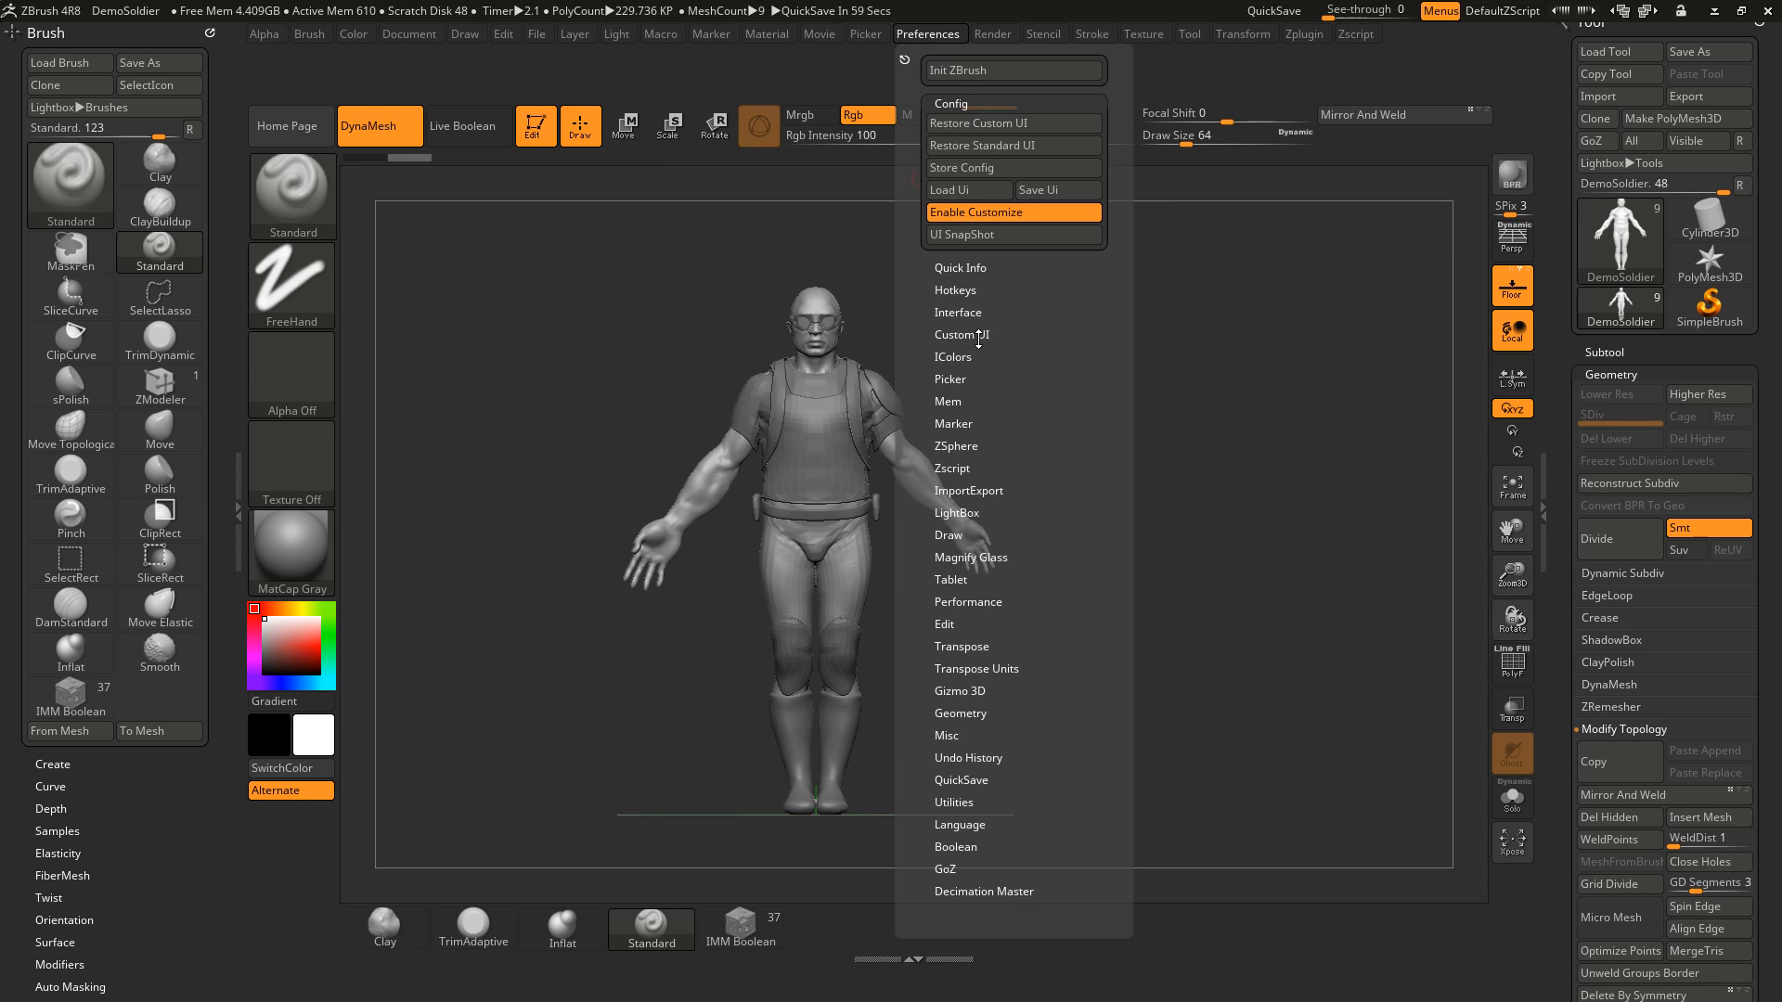
pyautogui.click(962, 335)
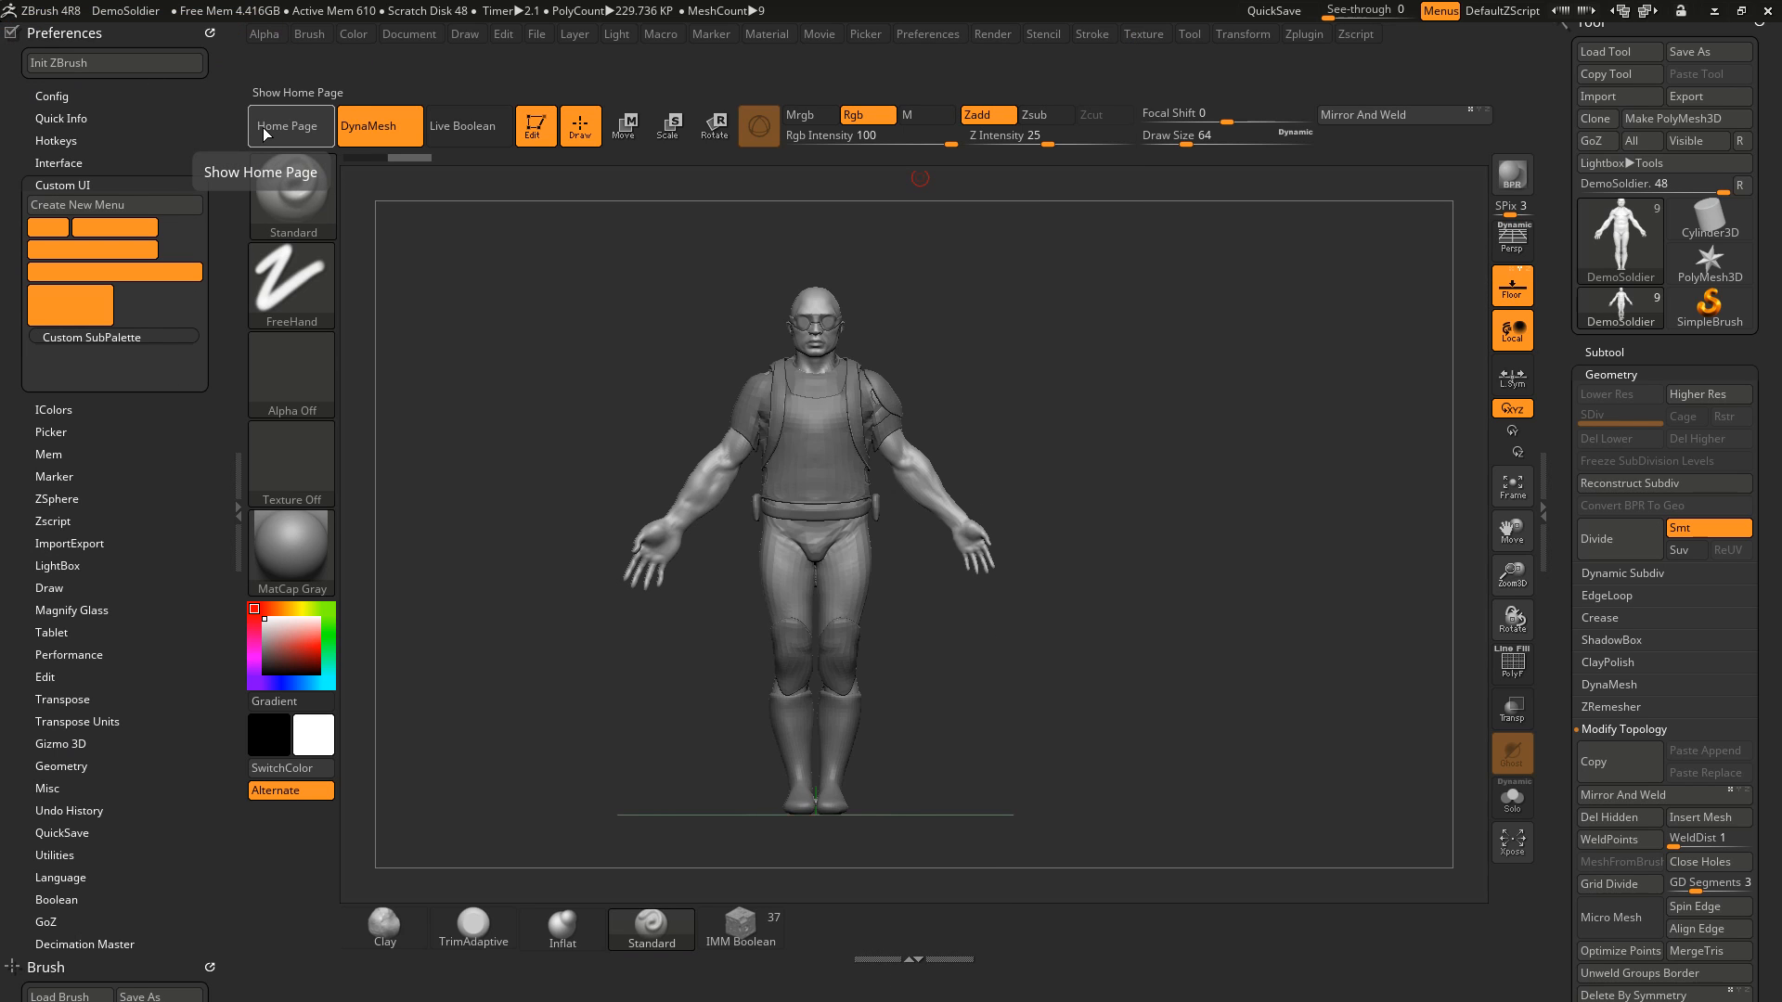
pyautogui.click(78, 204)
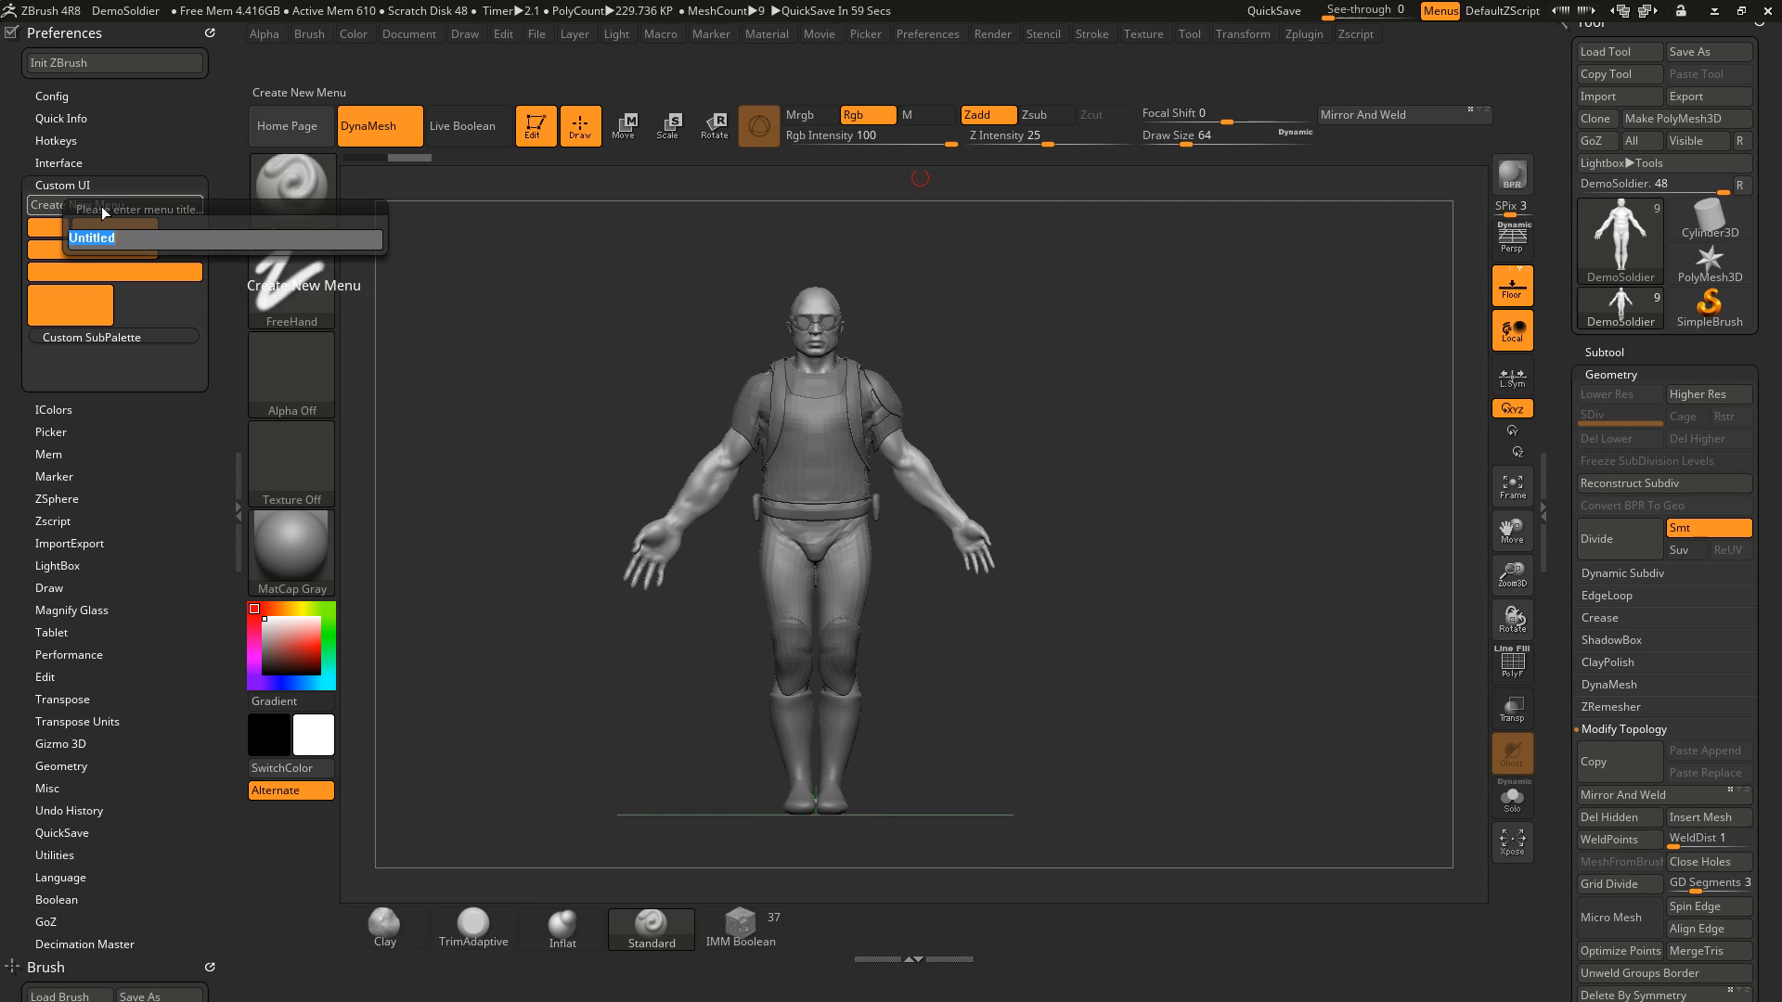
pyautogui.write('Co')
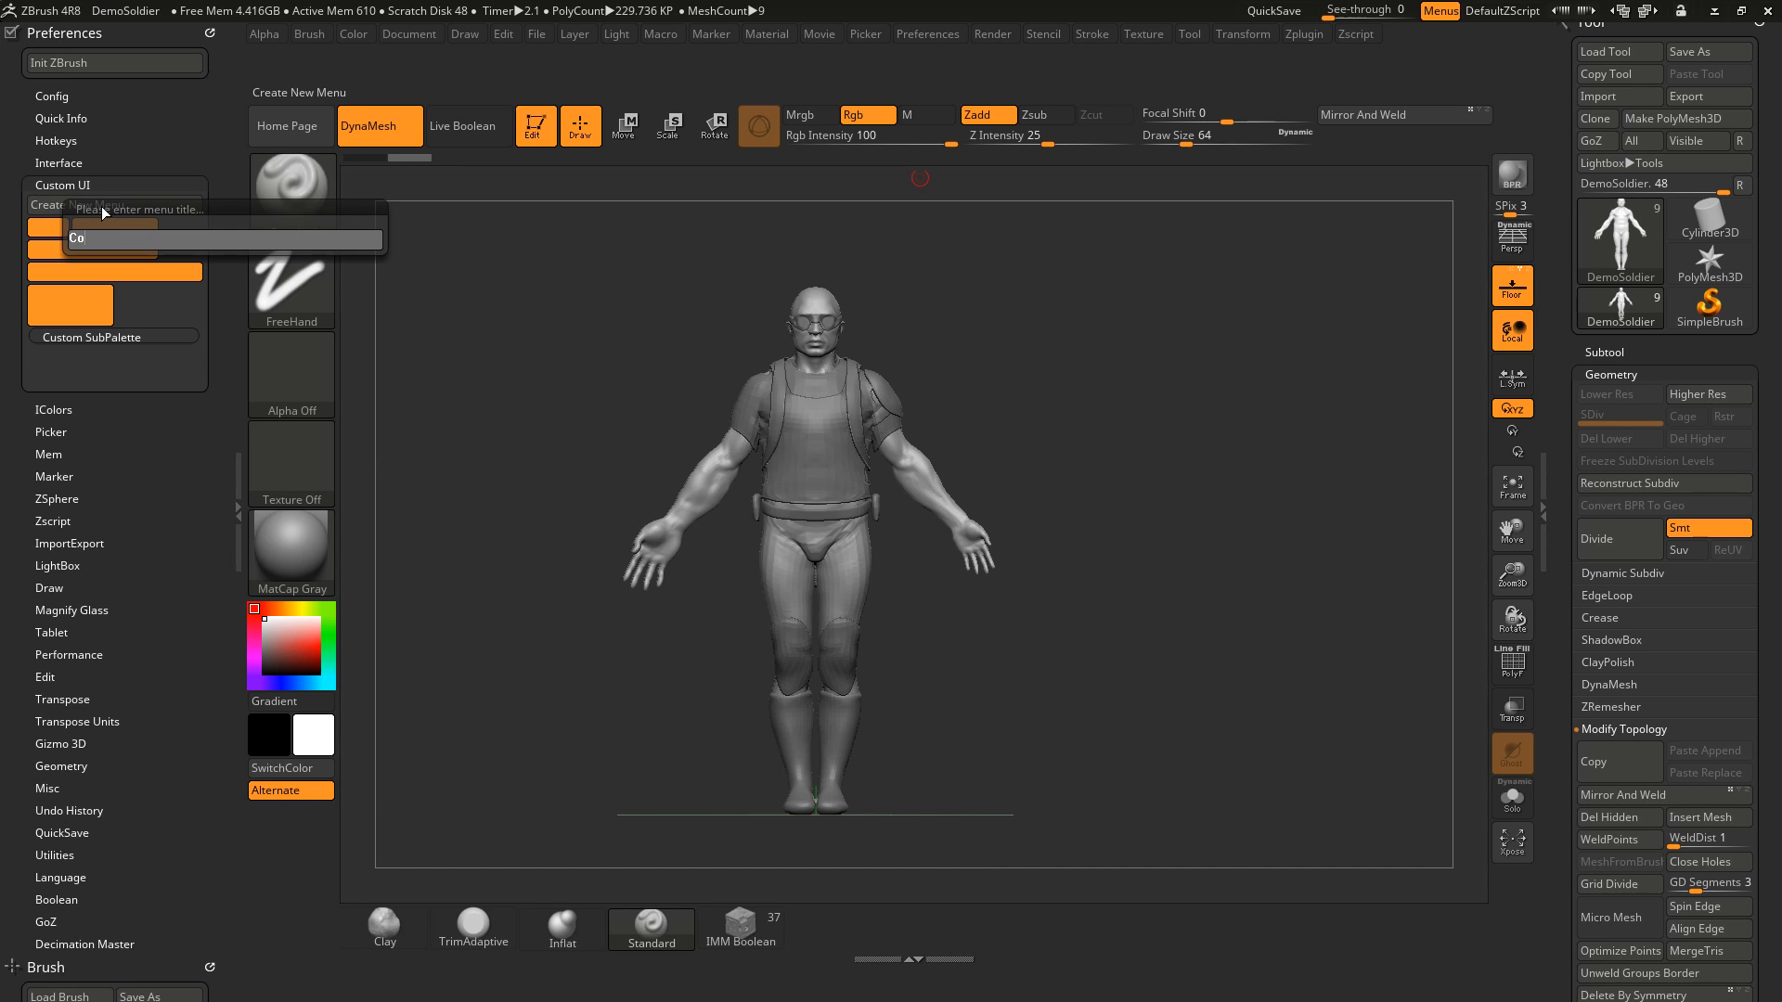
pyautogui.write('Cool Featur')
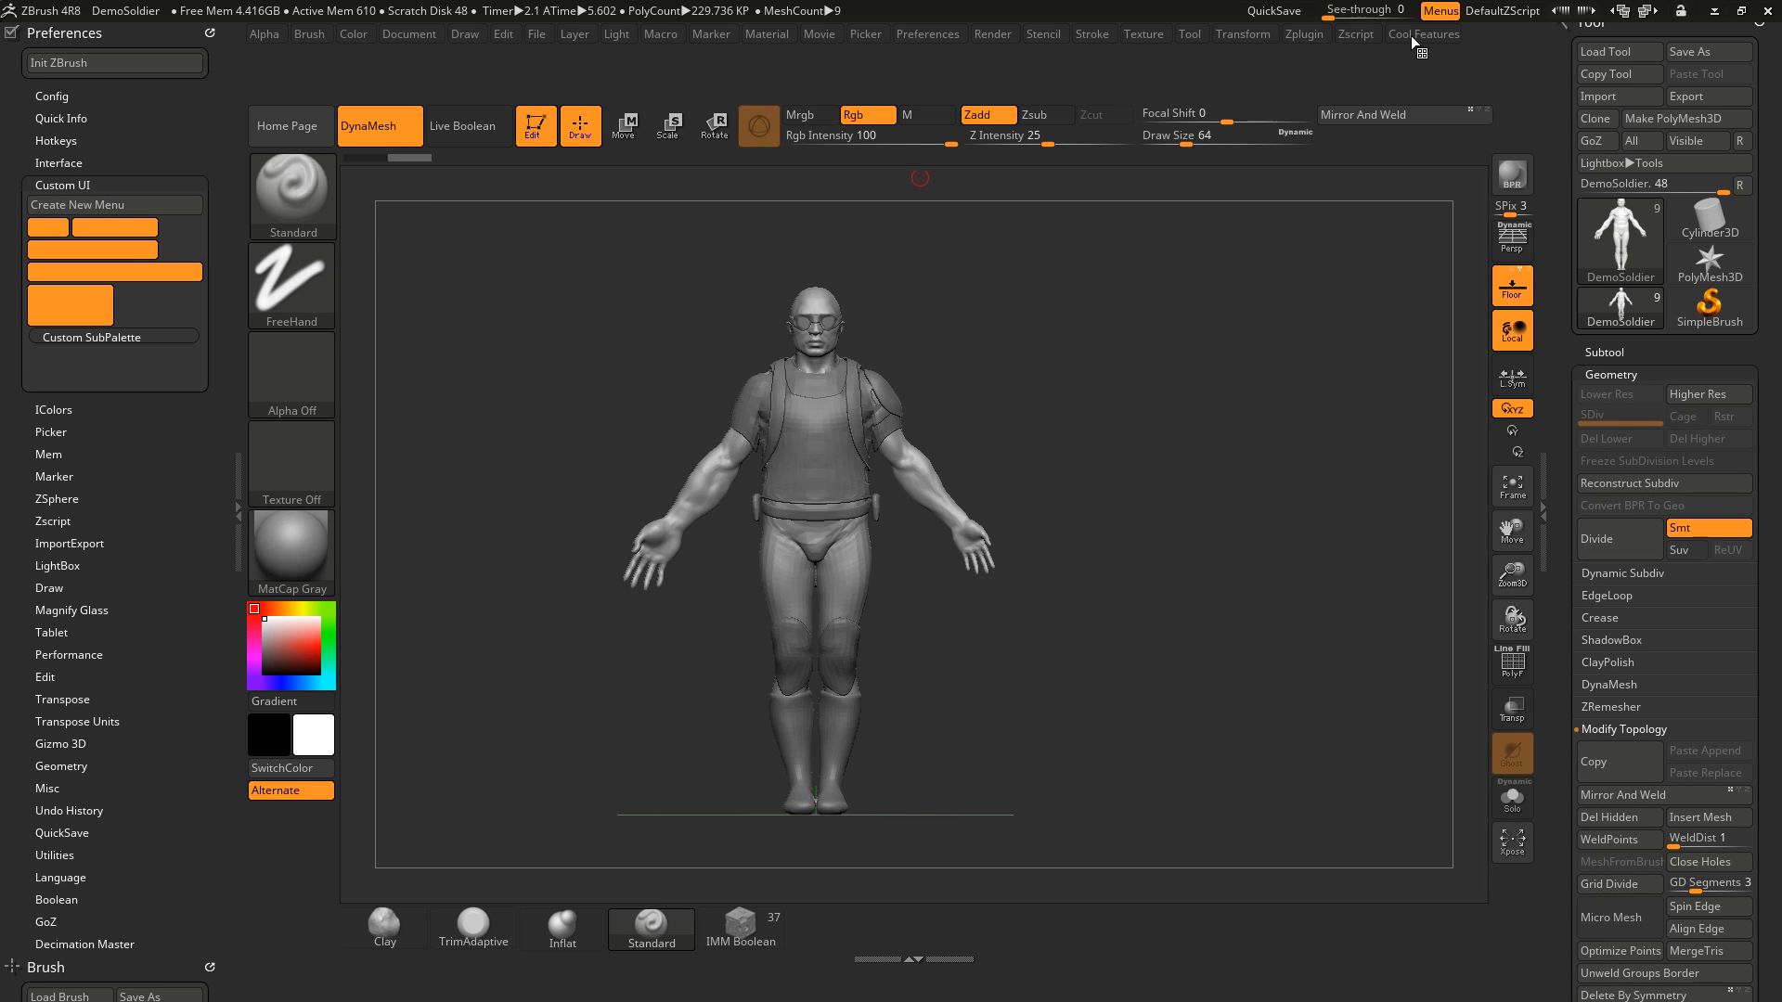
# Step: Add Mirror And Weld, DynaMesh and the DynaMesh Resolution slider to Cool Features
pyautogui.click(1422, 34)
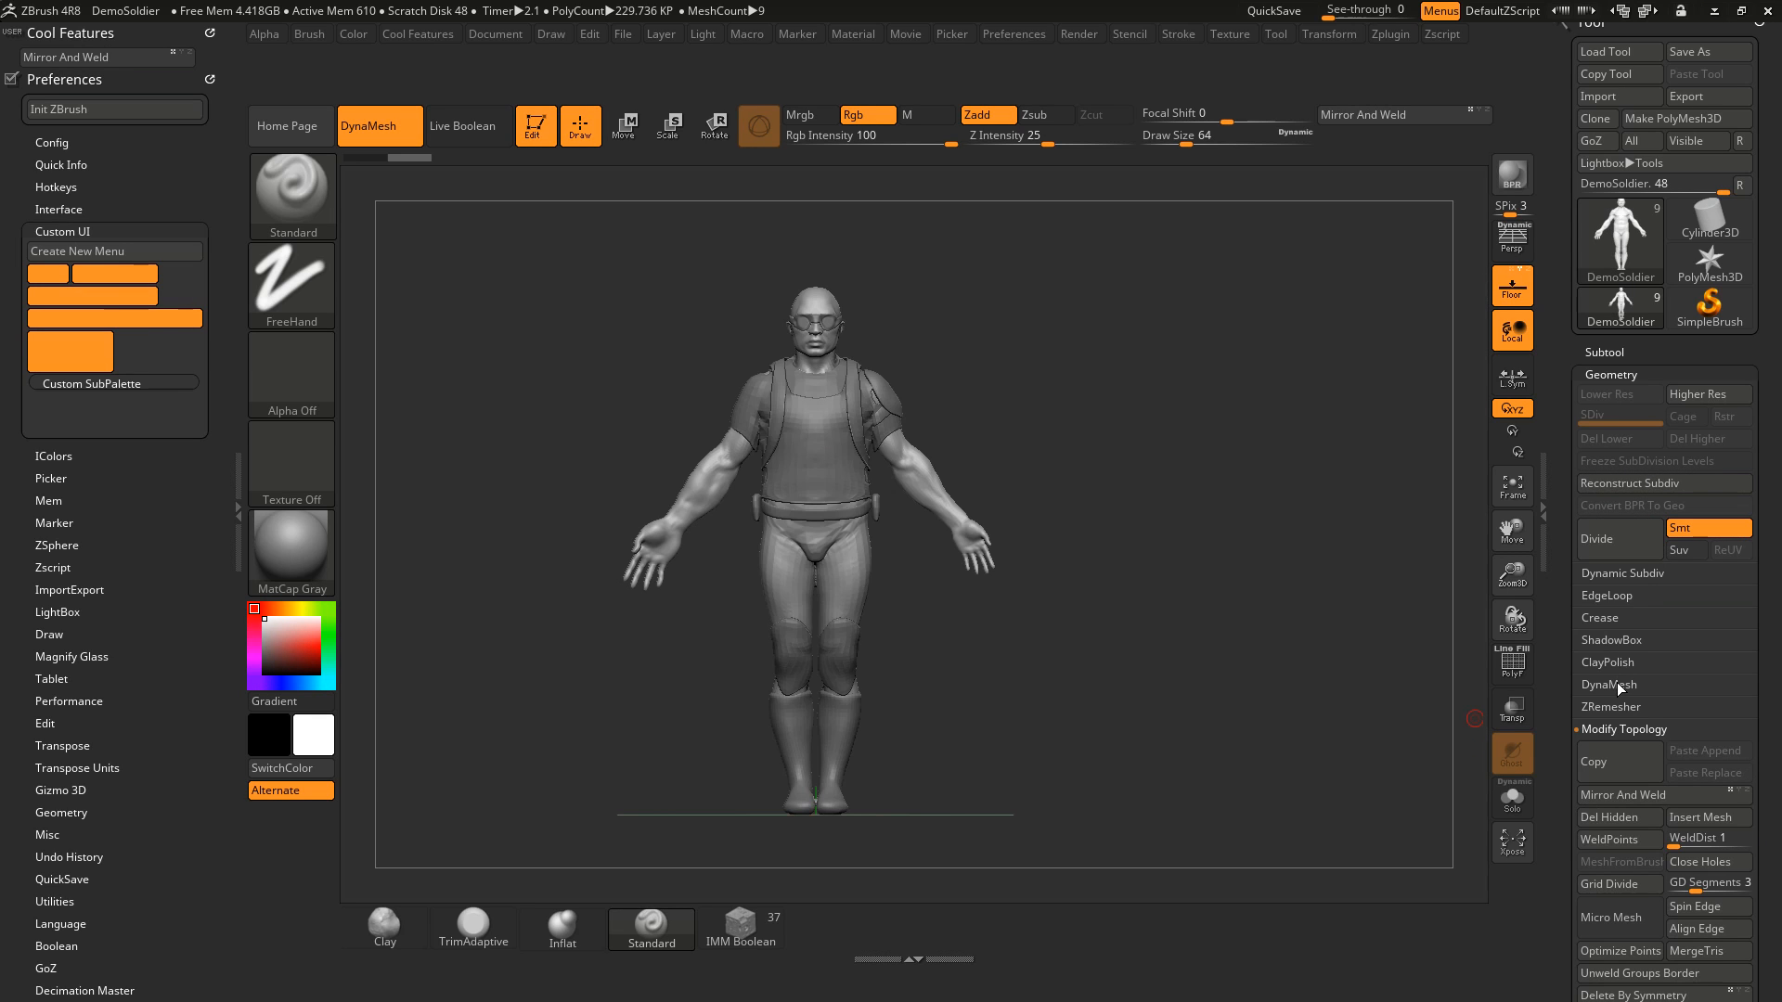
pyautogui.click(1609, 684)
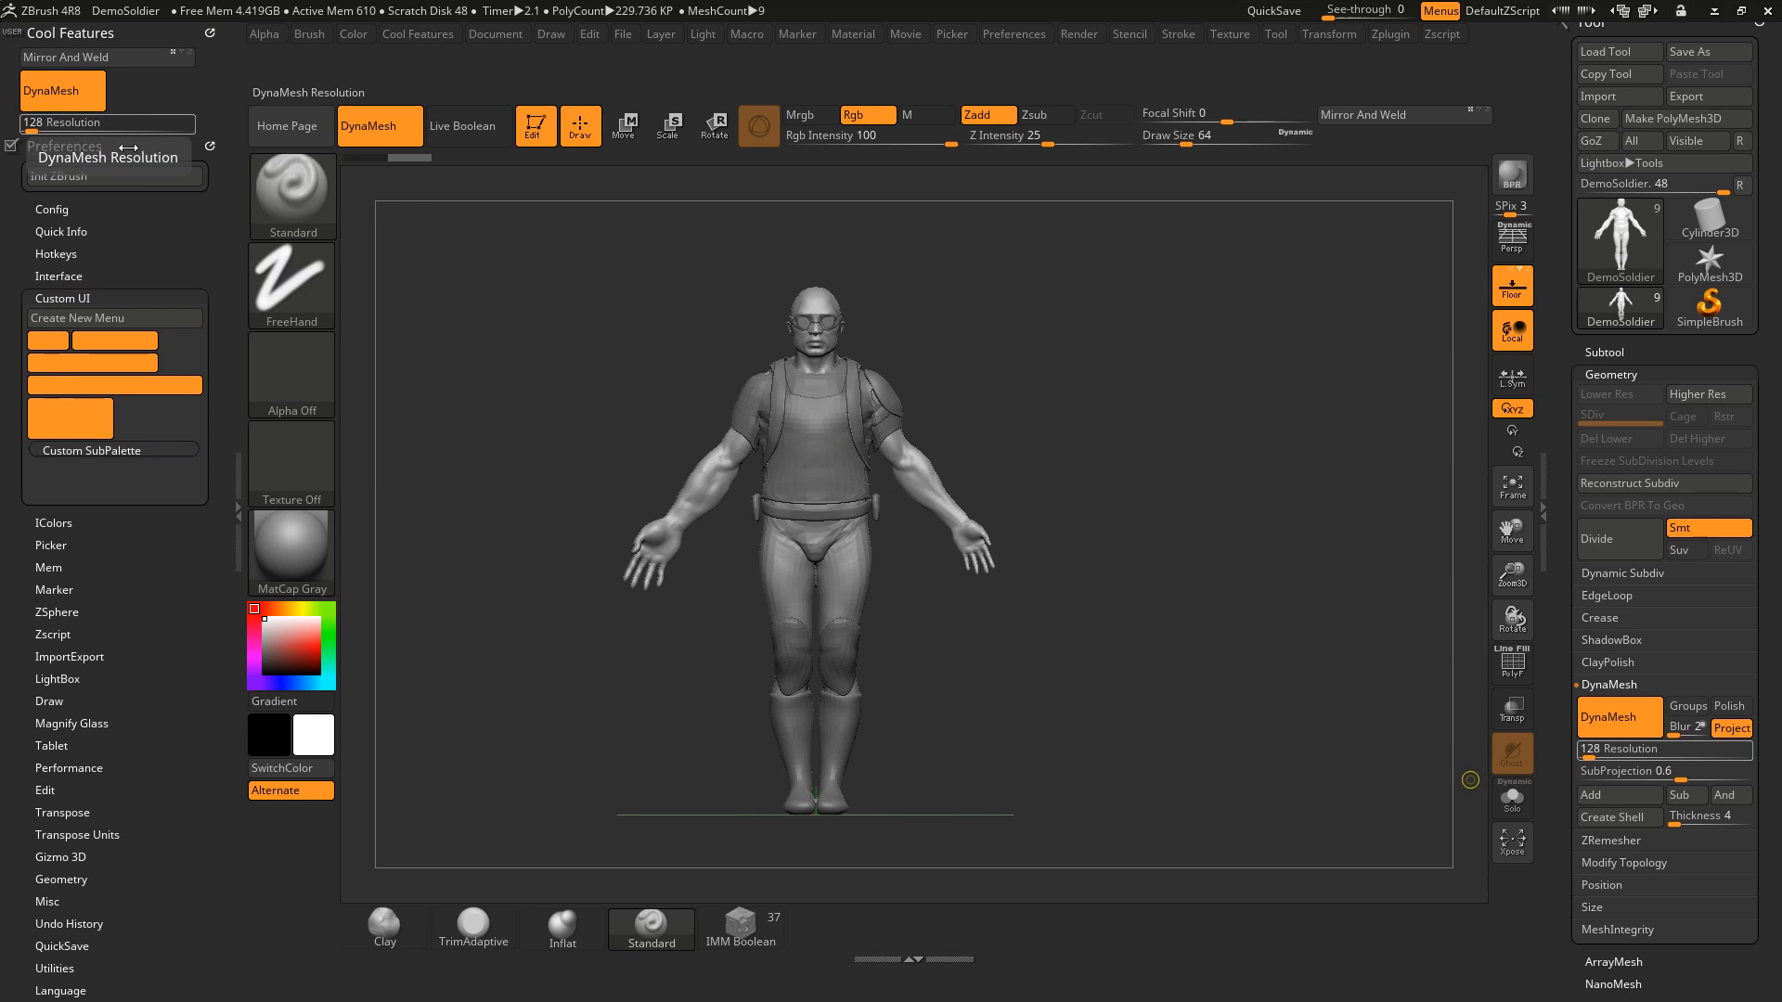
pyautogui.moveTo(174, 400)
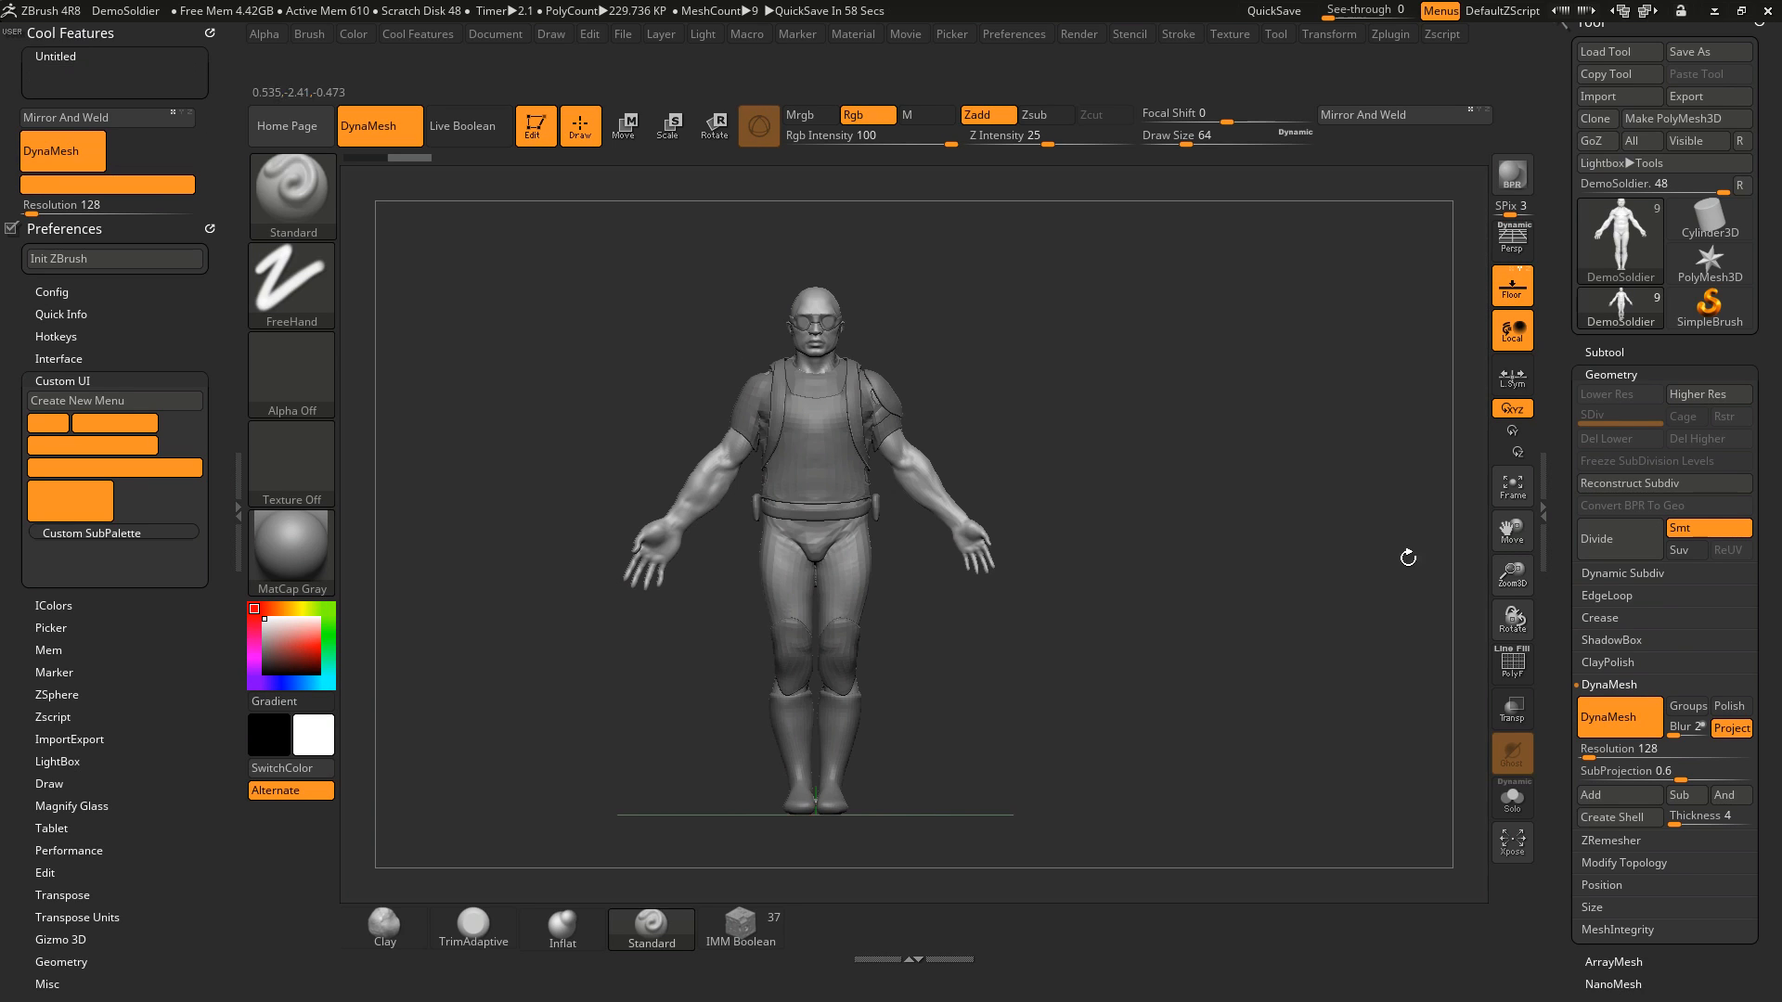
# Step: Add a Loops subpalette containing Edge Loop to the Cool Features menu
pyautogui.click(1624, 573)
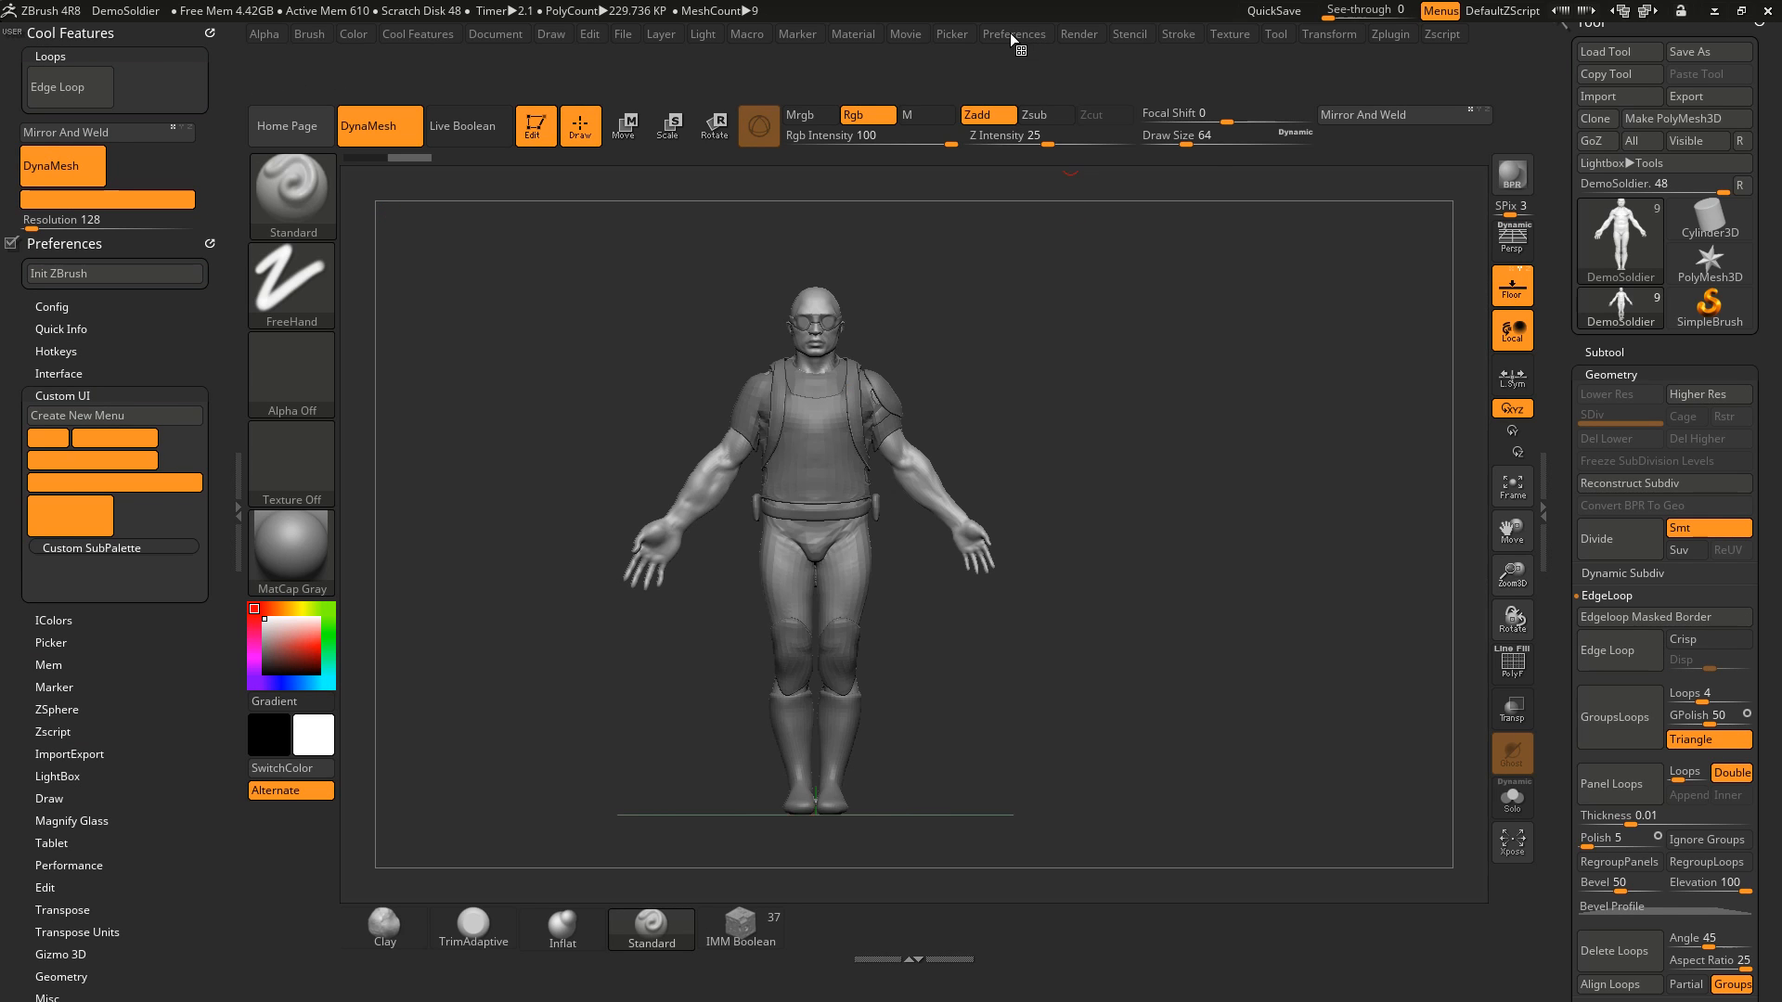
pyautogui.click(1013, 34)
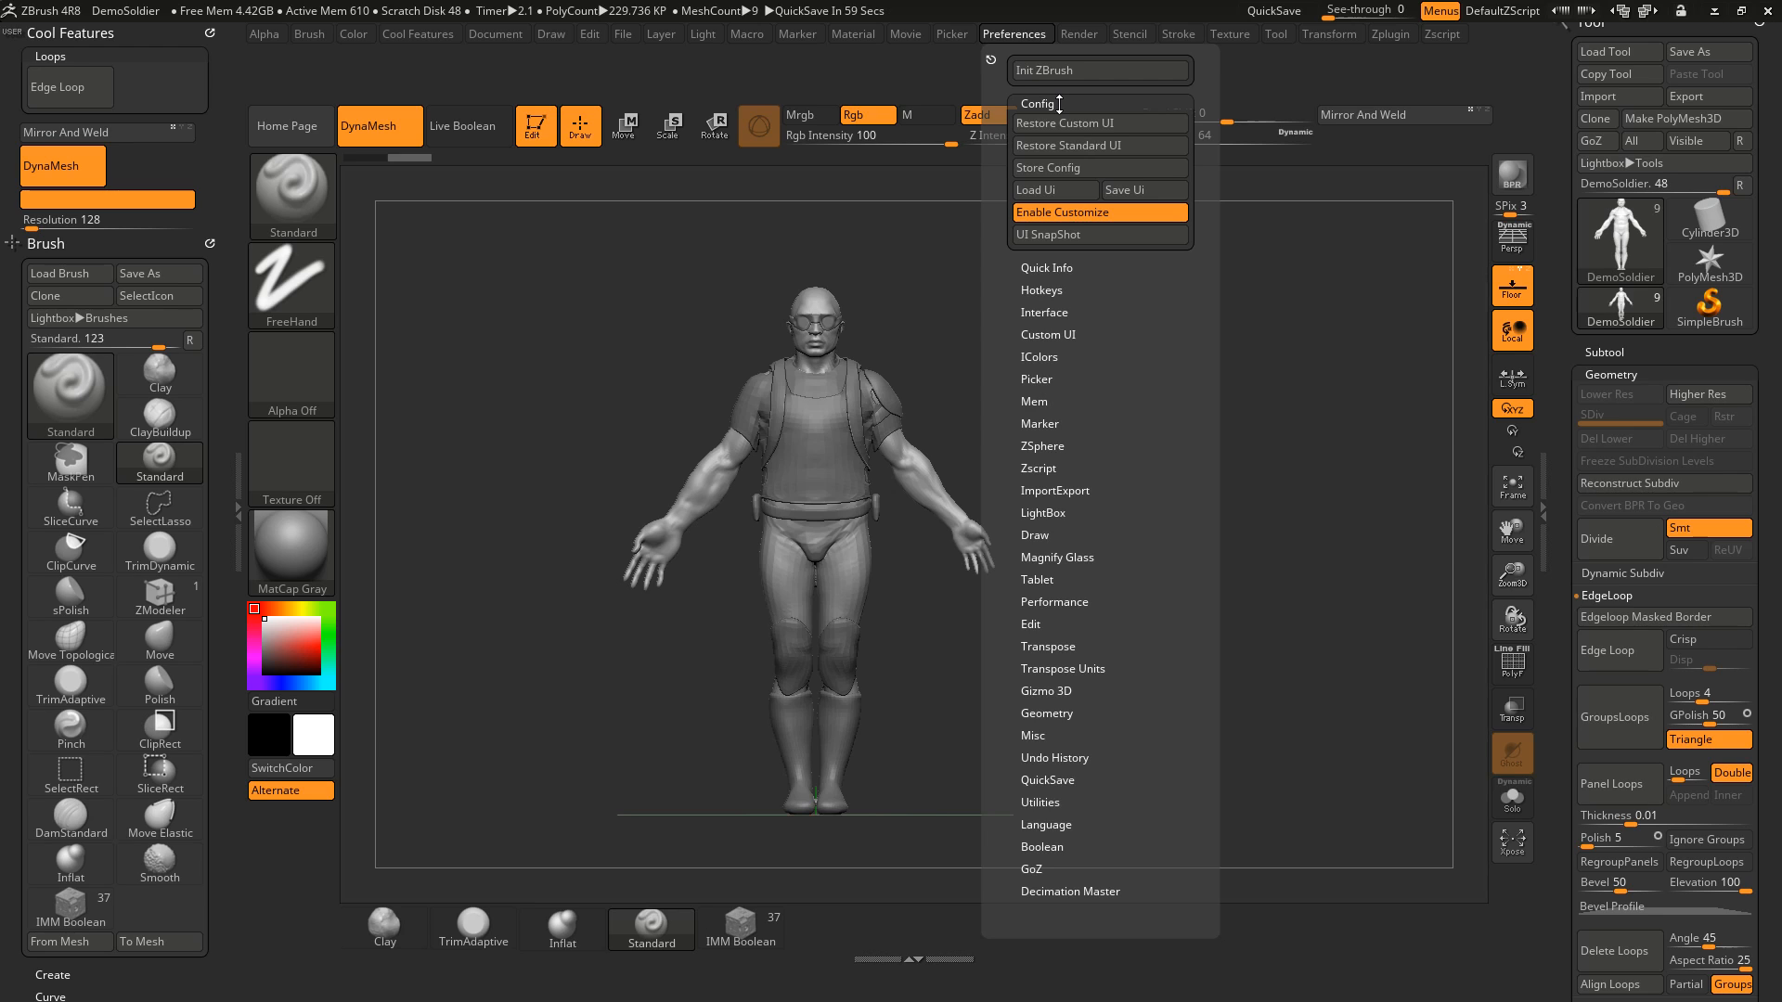
pyautogui.moveTo(1074, 225)
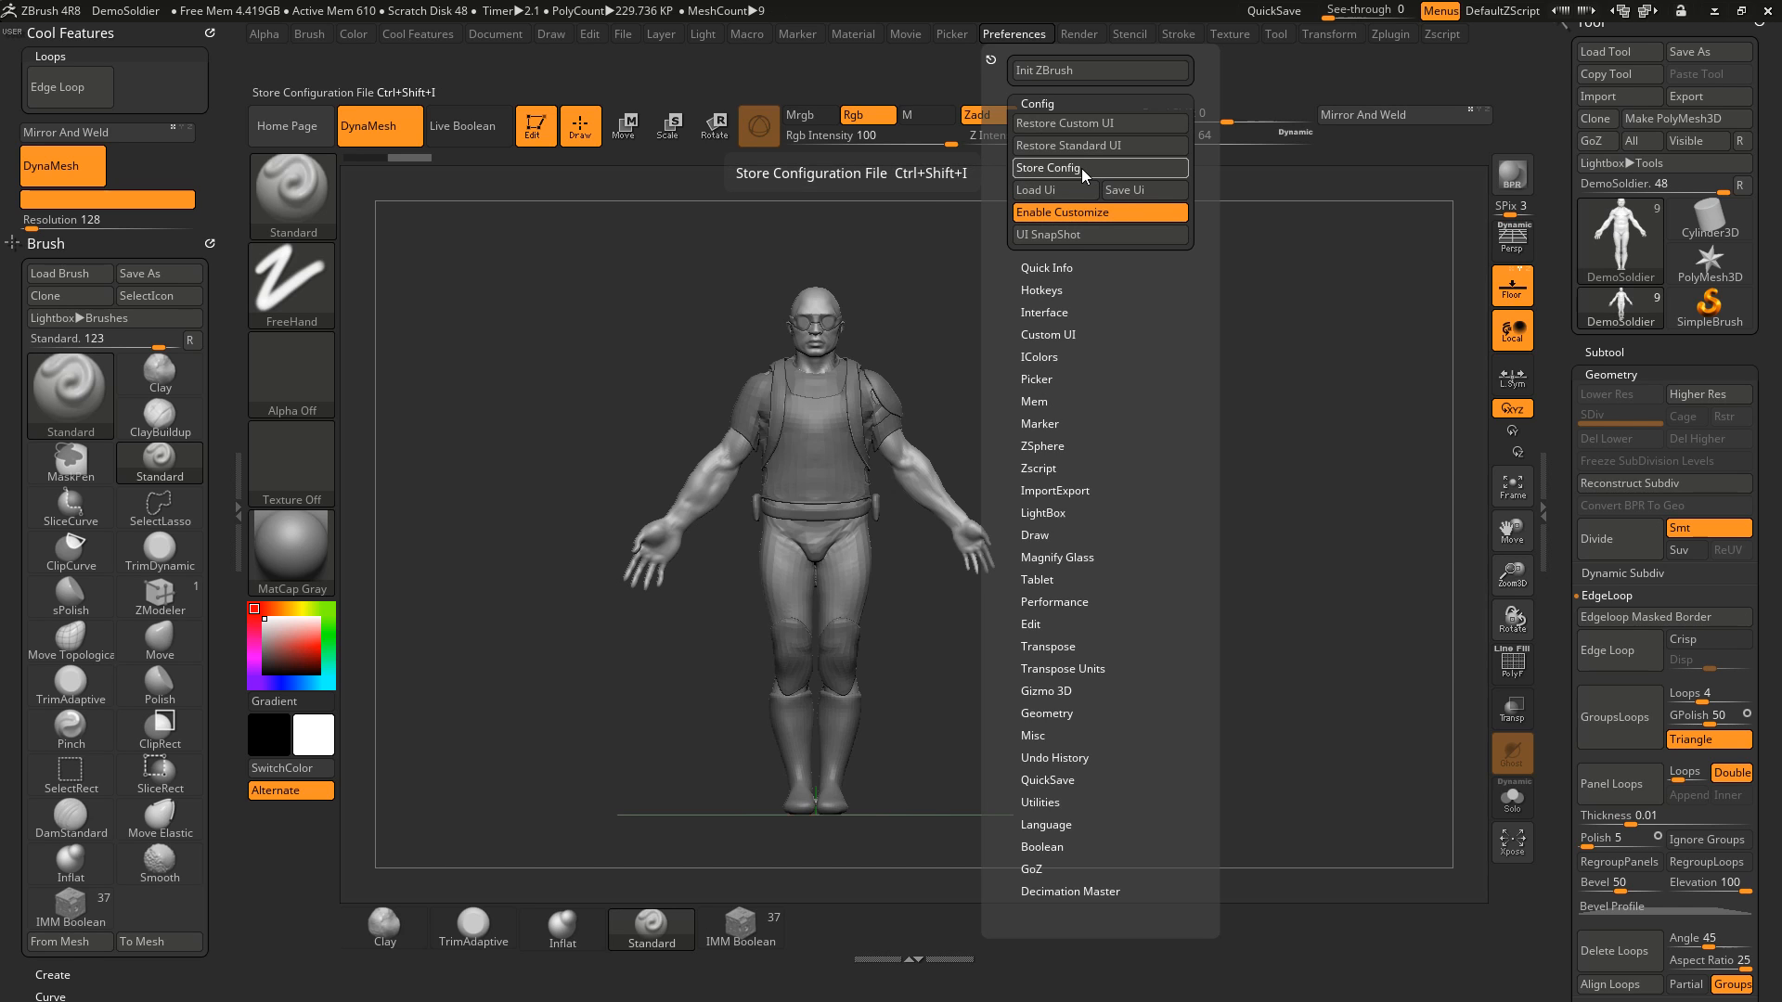
# Step: Store the config and open Cool Features from the menu bar as a popup
pyautogui.click(1046, 167)
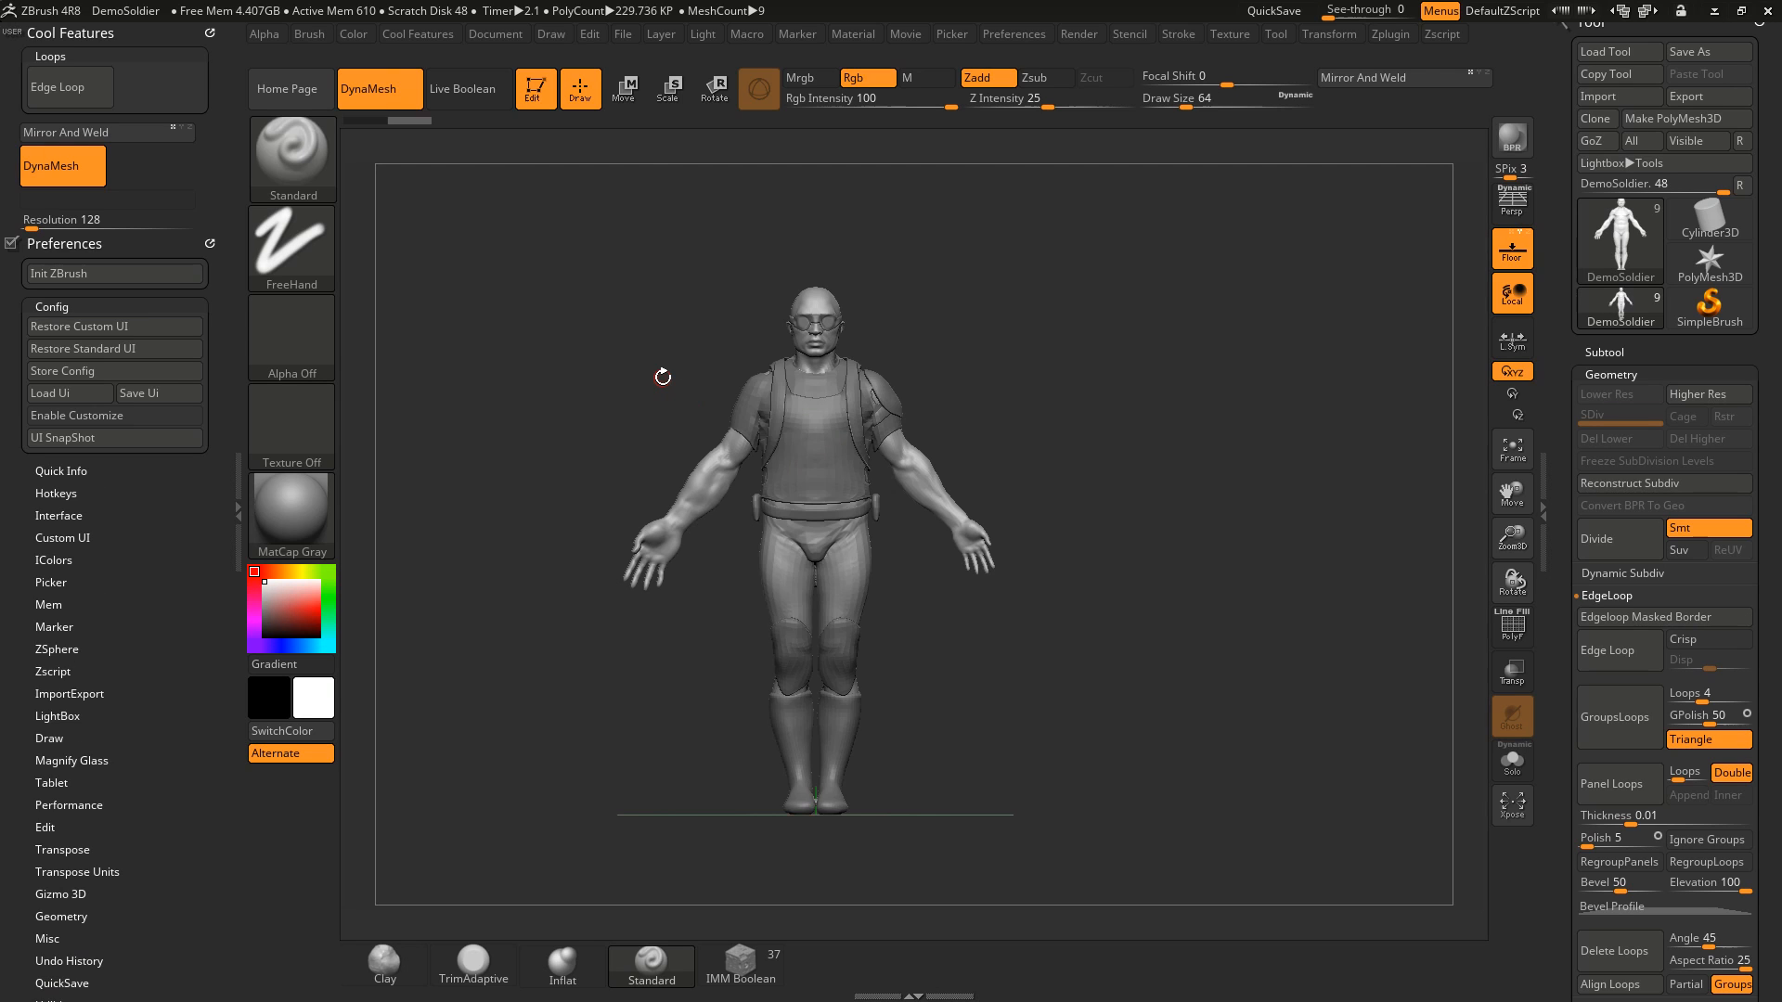
pyautogui.click(417, 33)
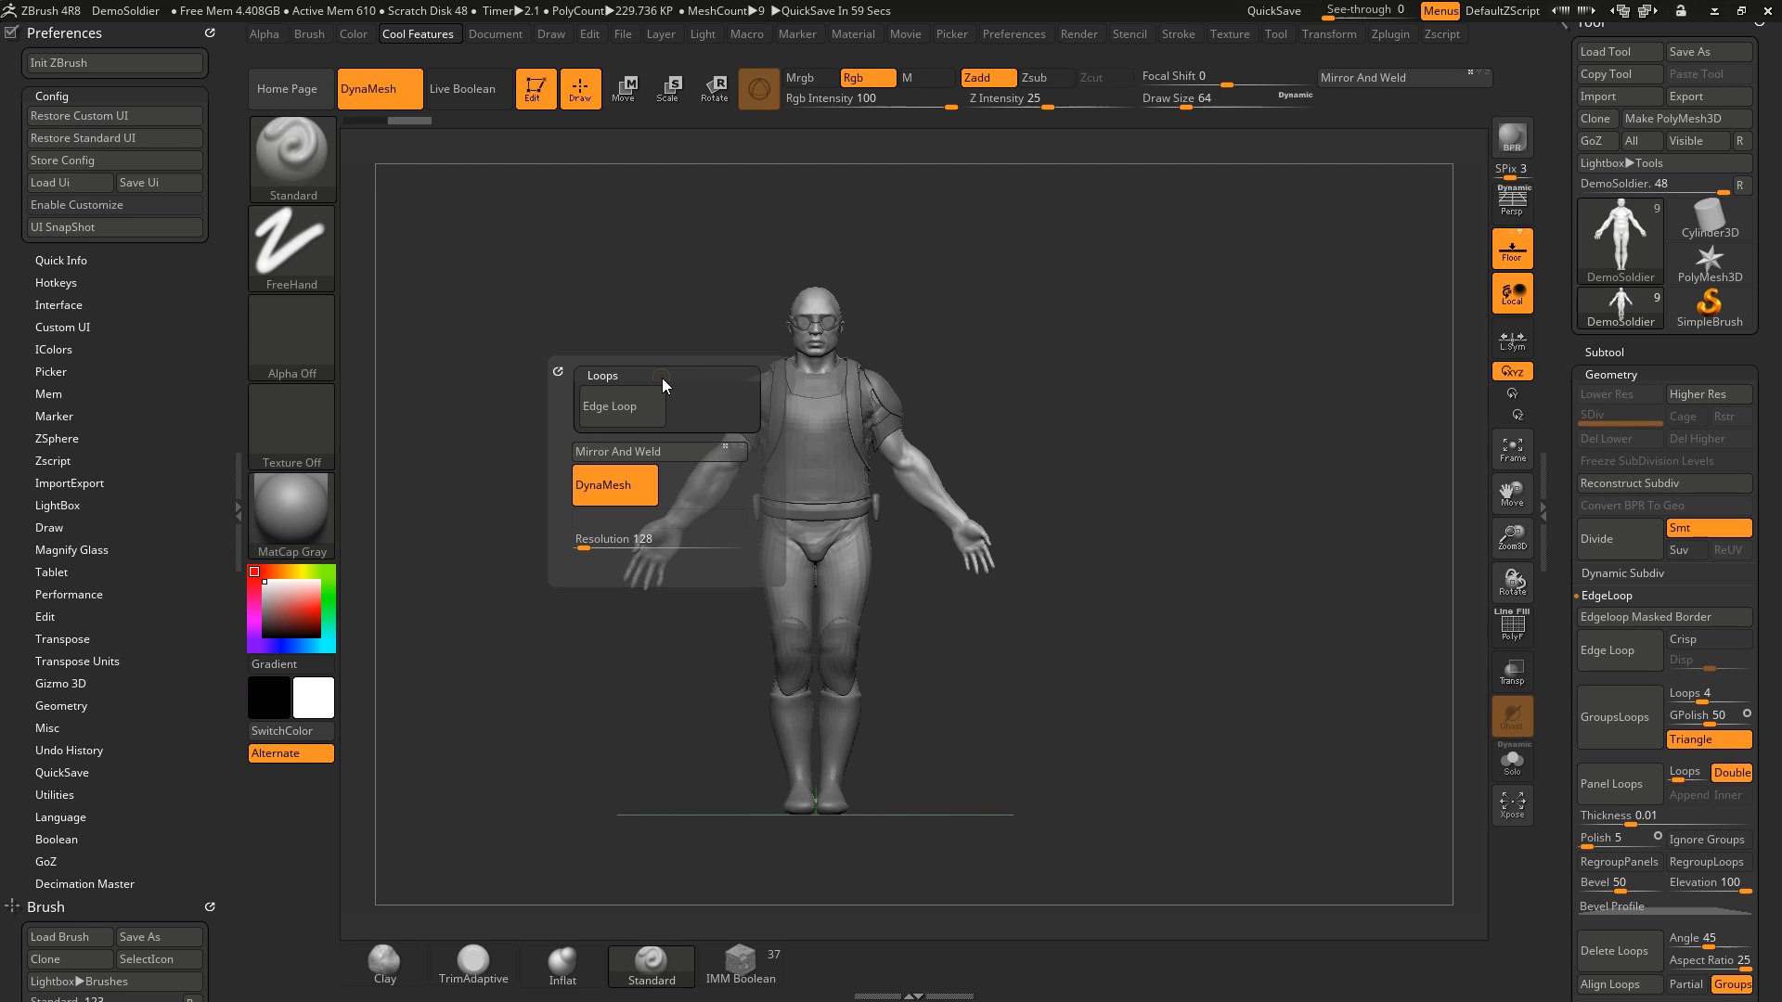